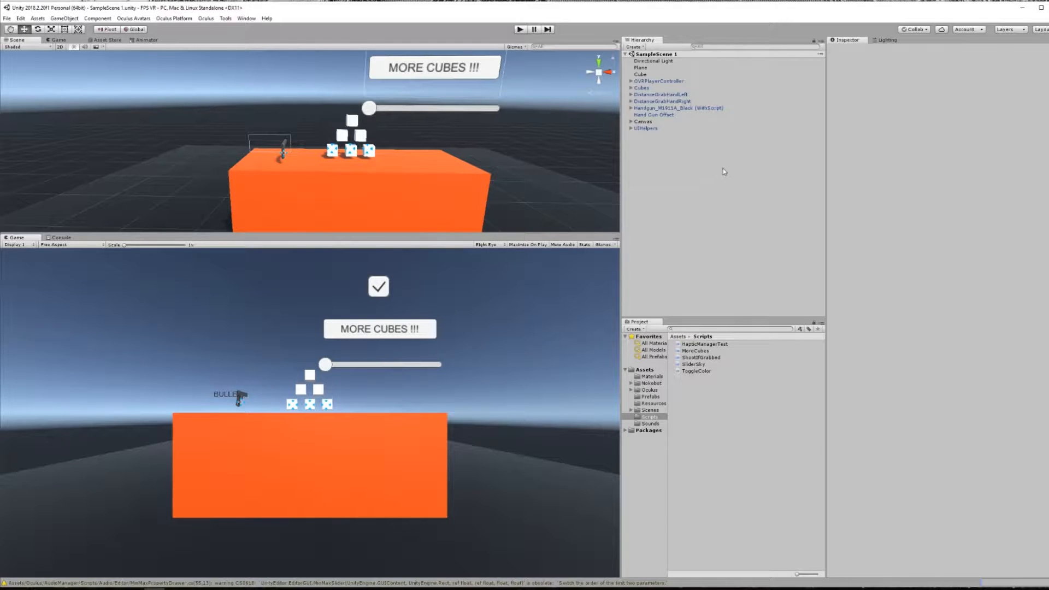
Show the Sounds assets, select the handgun and add an Audio Source component to it
{"action": "left_click", "coordinate": [649, 424]}
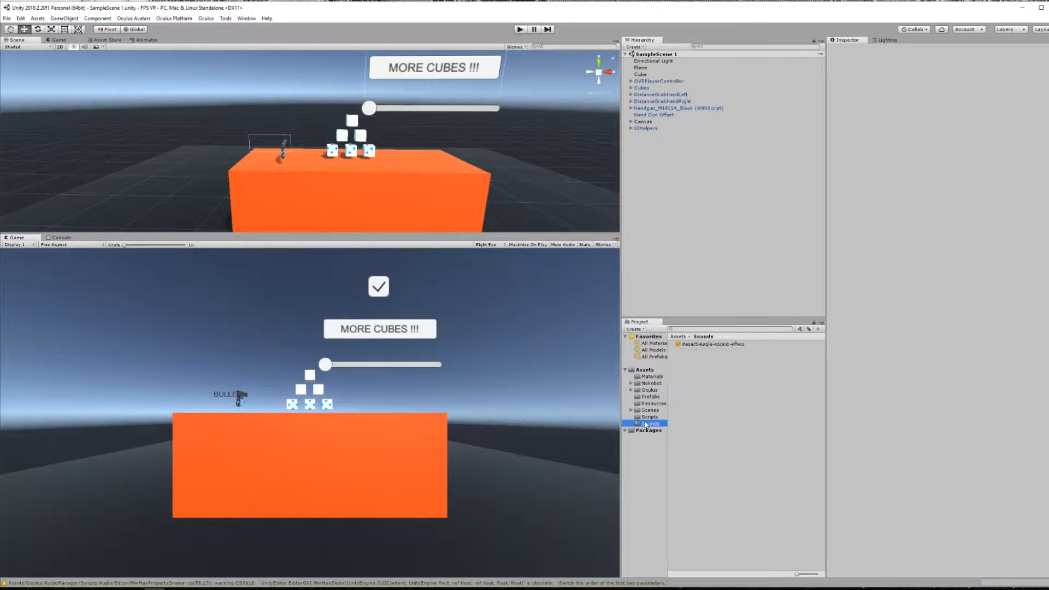
{"action": "left_click", "coordinate": [709, 343]}
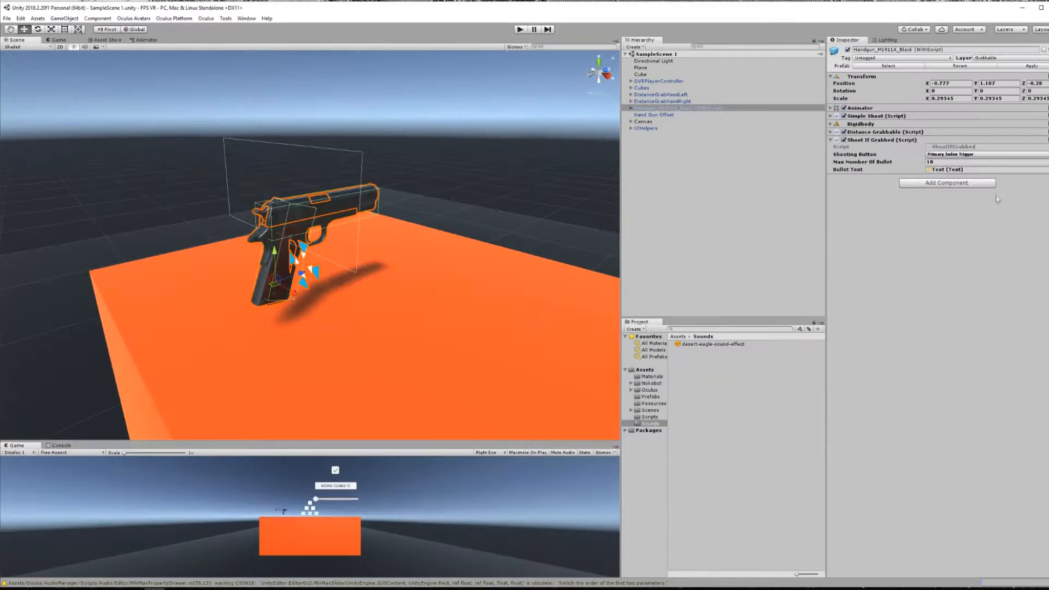
{"action": "left_click", "coordinate": [946, 182]}
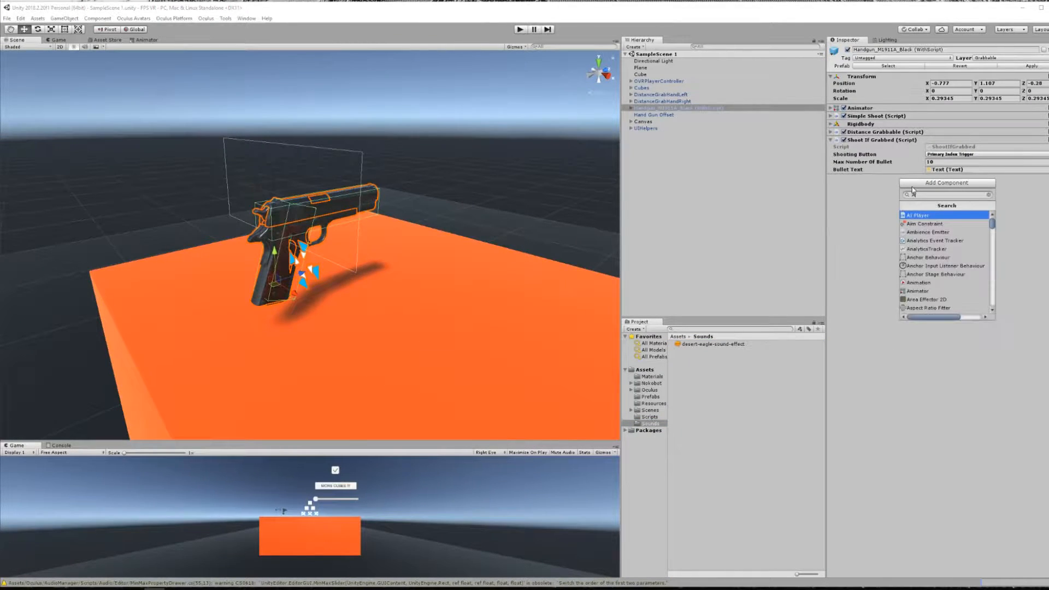
{"action": "left_click", "coordinate": [930, 223]}
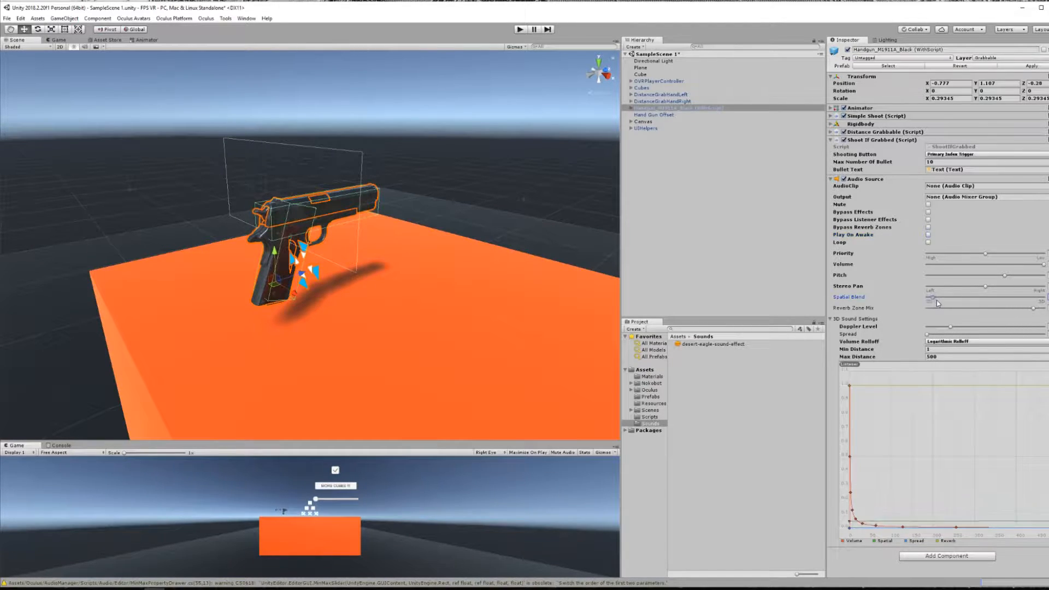
{"action": "left_click_drag", "start_coordinate": [929, 296], "coordinate": [1028, 297]}
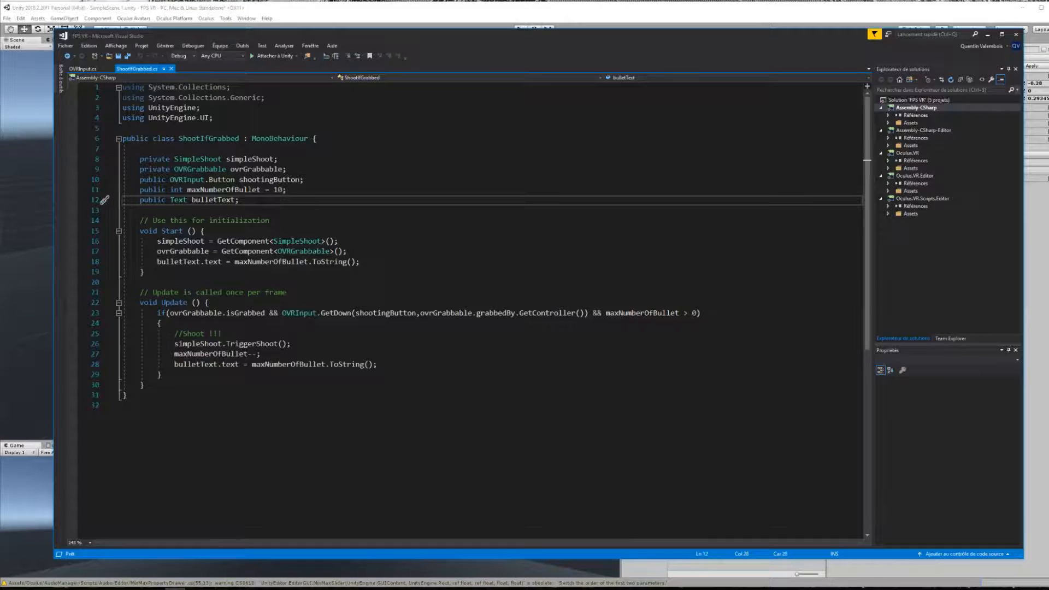
Declare a public AudioClip shootingAudio field in ShootIfGrabbed
{"action": "type", "text": "public A"}
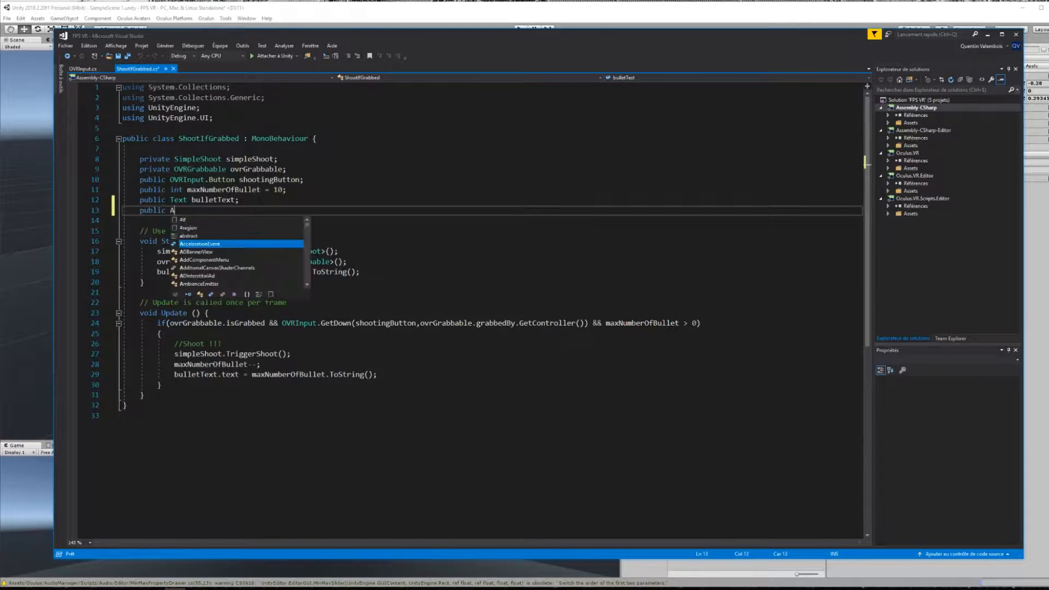
{"action": "type", "text": "udioC"}
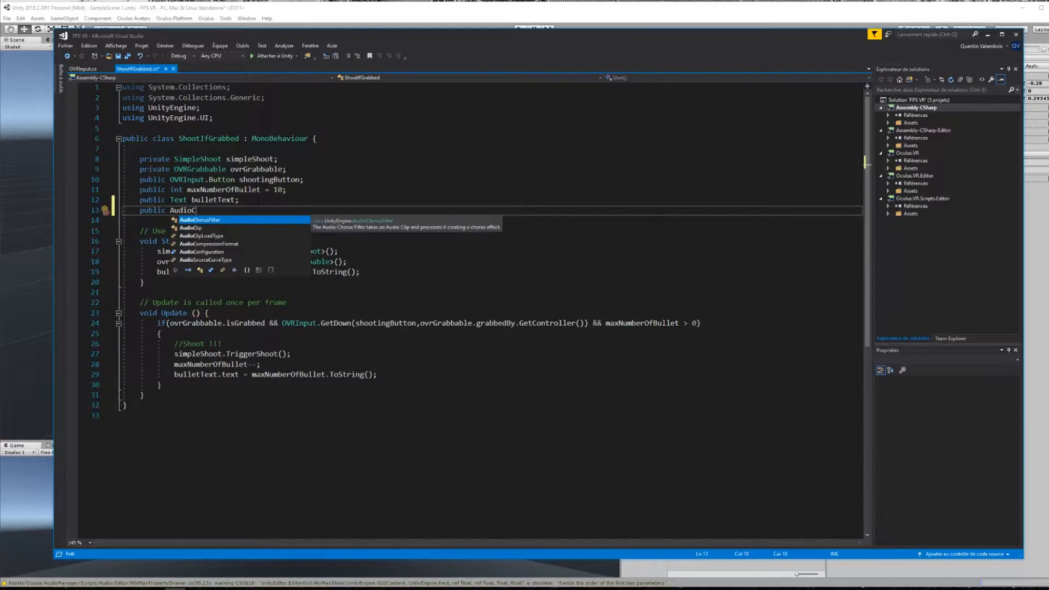
{"action": "type", "text": "lip shootingAudio;"}
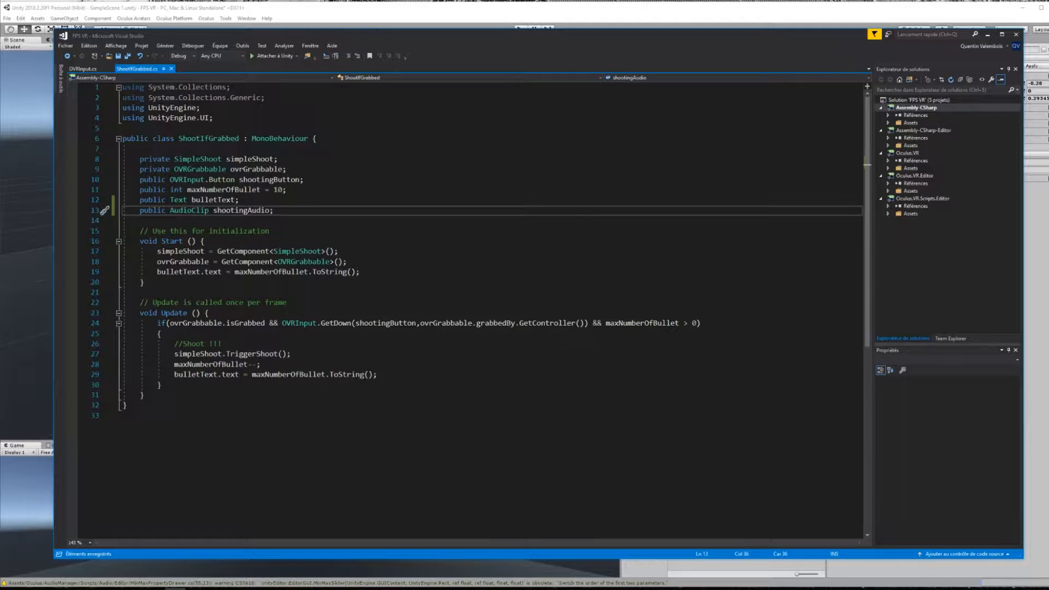
Call GetComponent<AudioSource>().PlayOneShot(shootingAudio) in the shoot block
{"action": "key", "text": "enter"}
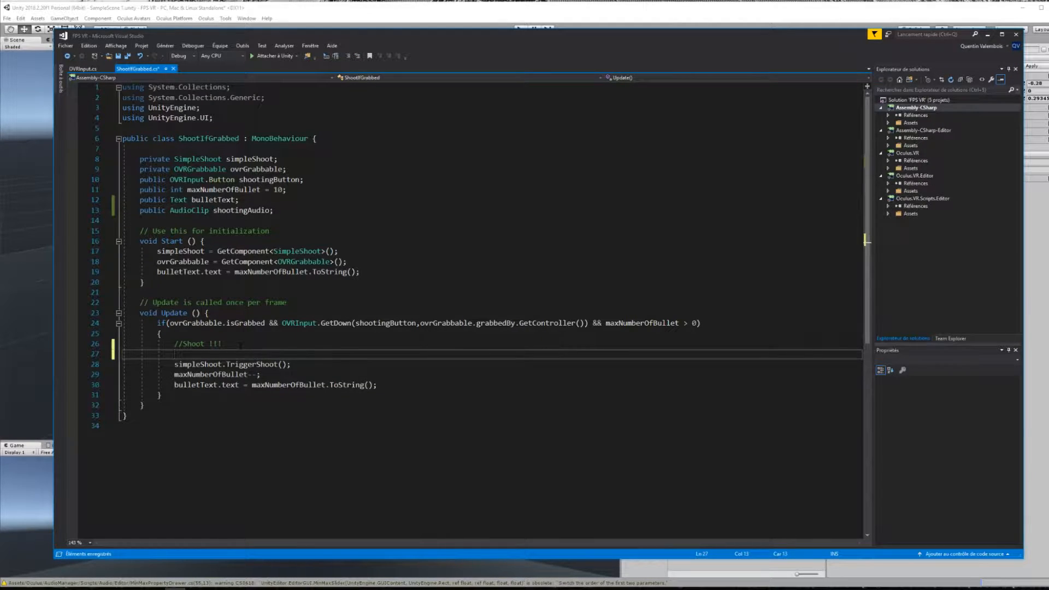
{"action": "type", "text": "GetComponent<AudioSource>()"}
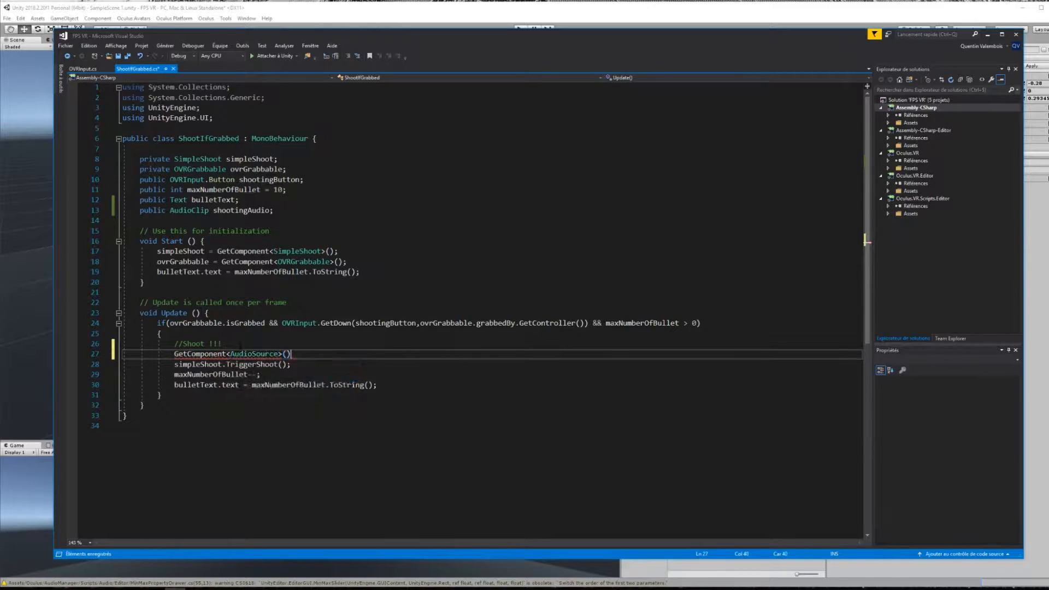
{"action": "type", "text": ".PlayOneShot(shootingAudio);"}
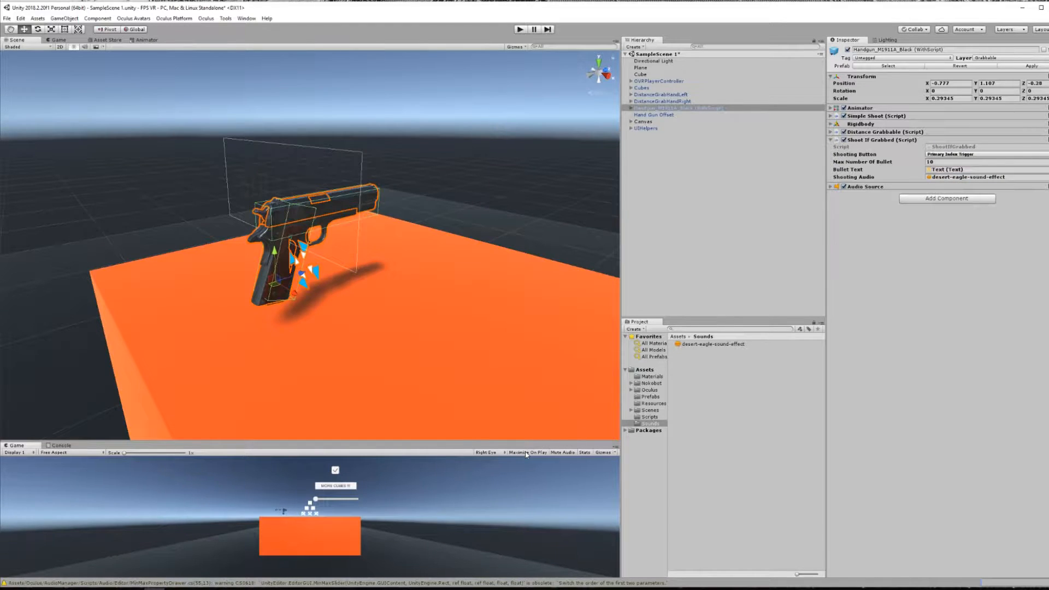
Play the scene to test the gun's desert-eagle shooting sound, then stop
{"action": "left_click", "coordinate": [520, 29]}
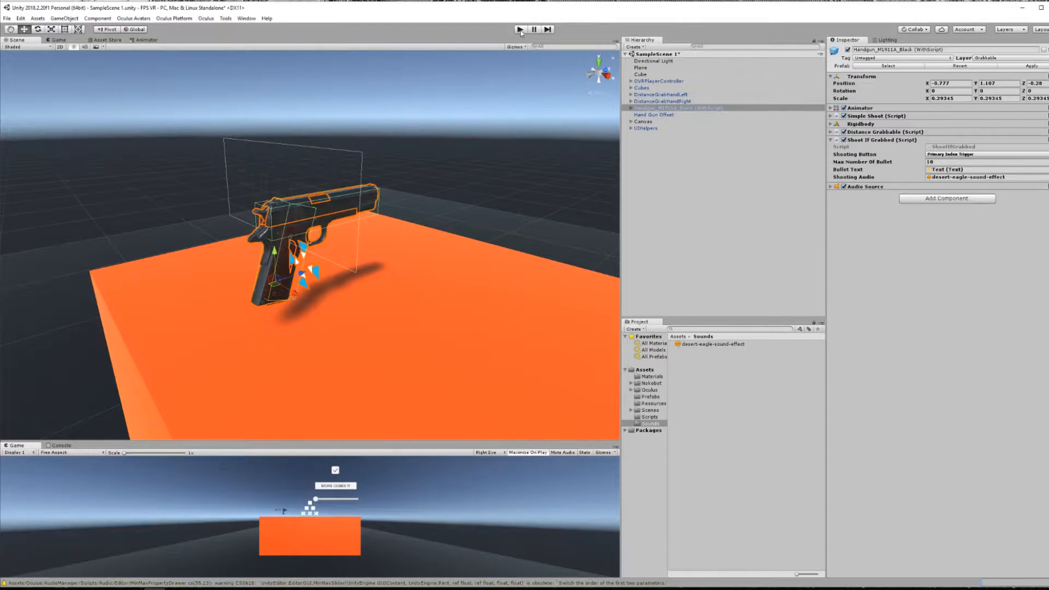
{"action": "left_click", "coordinate": [520, 29]}
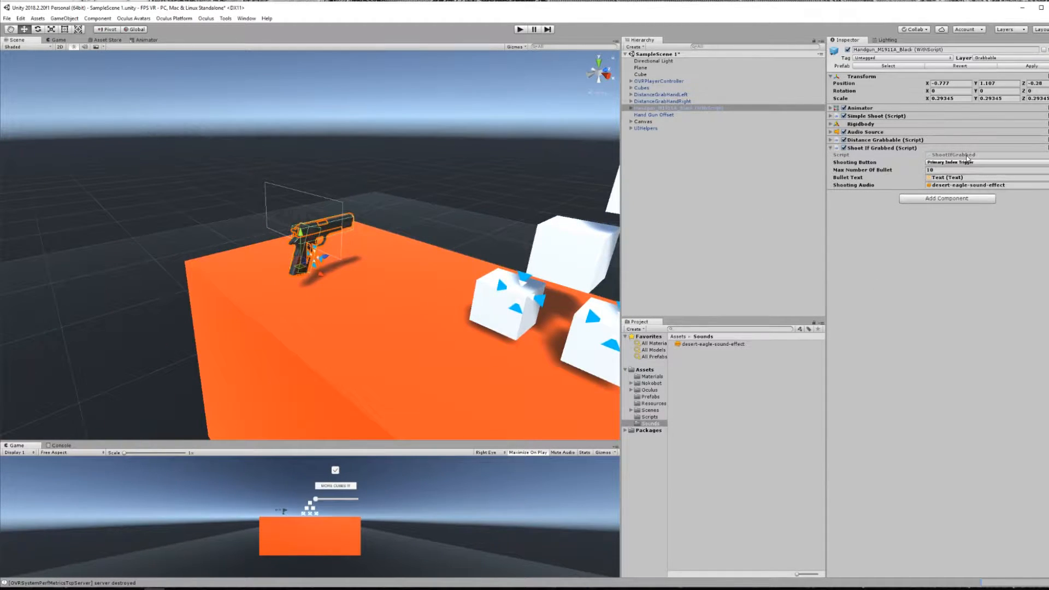
{"action": "left_click", "coordinate": [641, 417]}
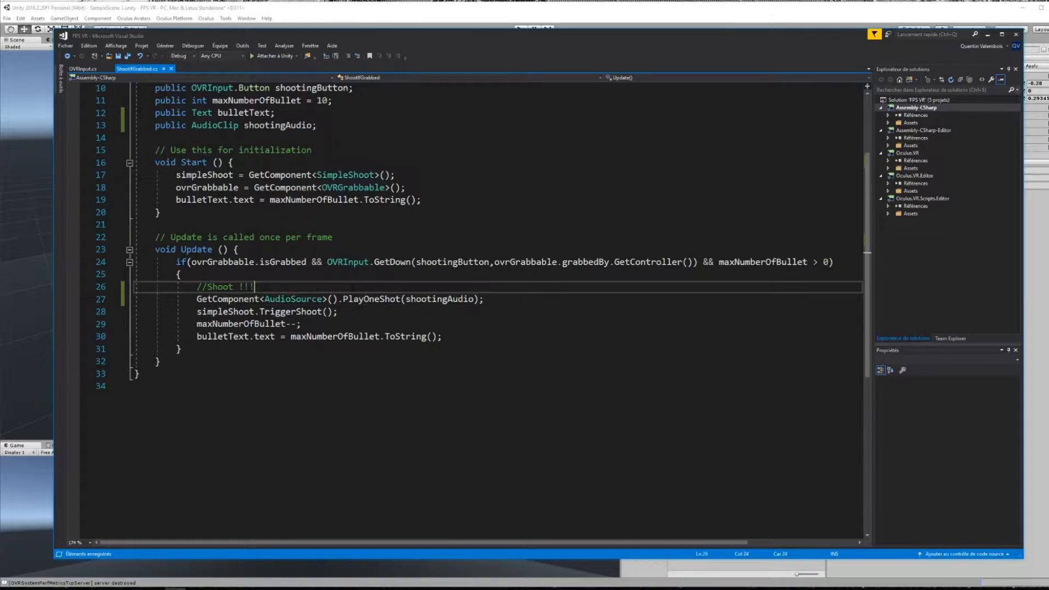
Write an OVRInput.SetControllerVibration(0.5f, 0.5f, ...) haptic call in Update
{"action": "key", "text": "Enter"}
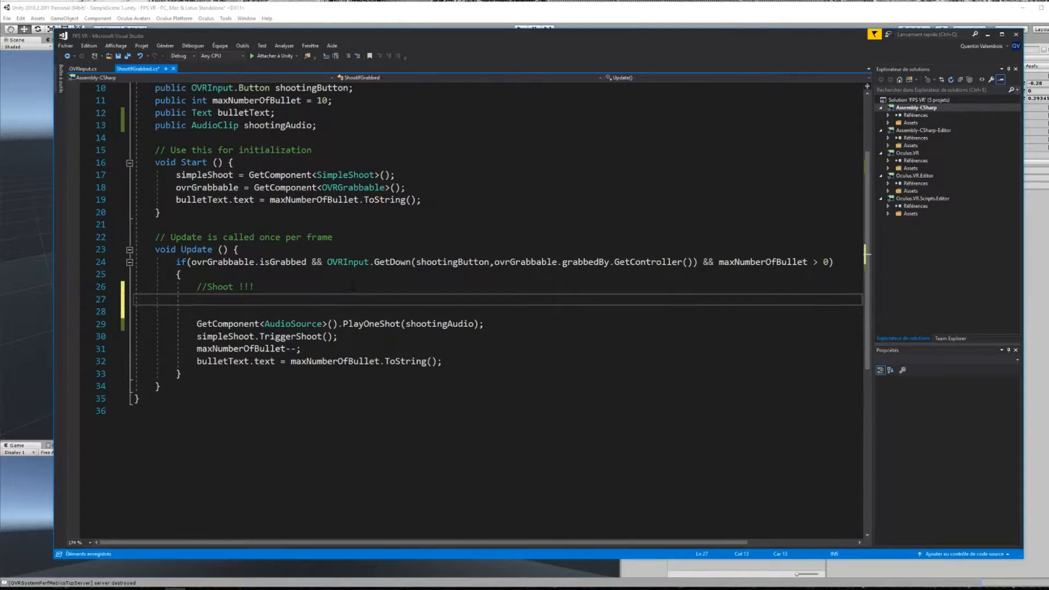
{"action": "type", "text": "OVRInput."}
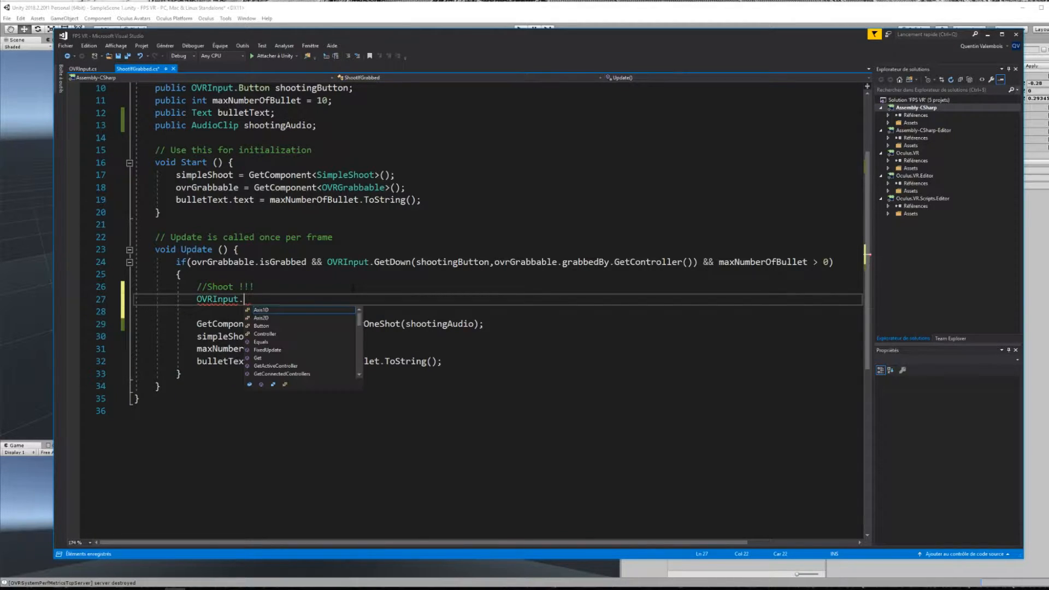
{"action": "type", "text": "SetControllerVibration"}
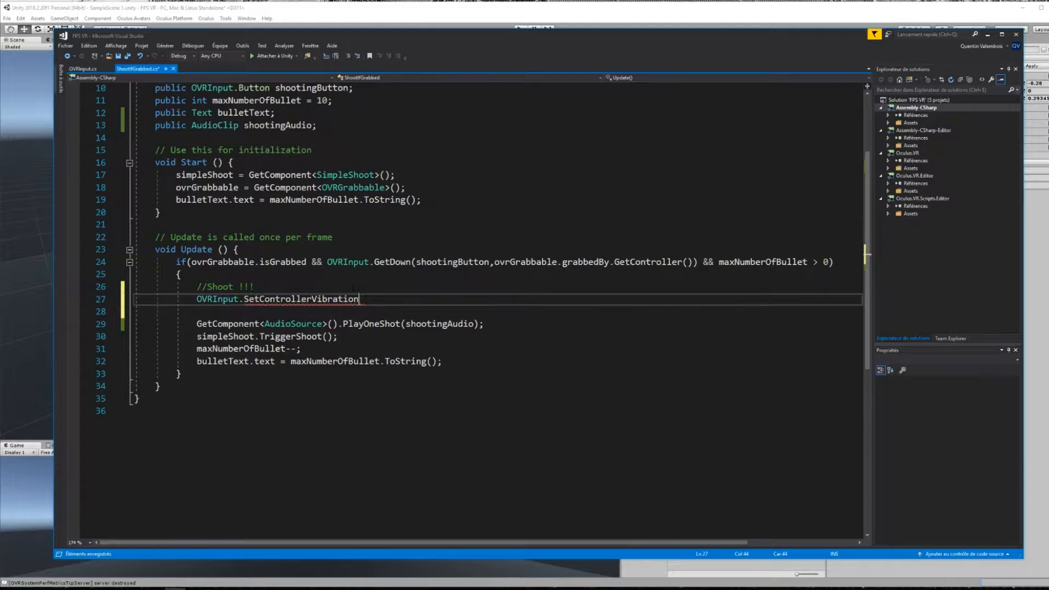
{"action": "type", "text": "(0.5f,0.5f)"}
{"action": "type", "text": "//Trigger Haptic :"}
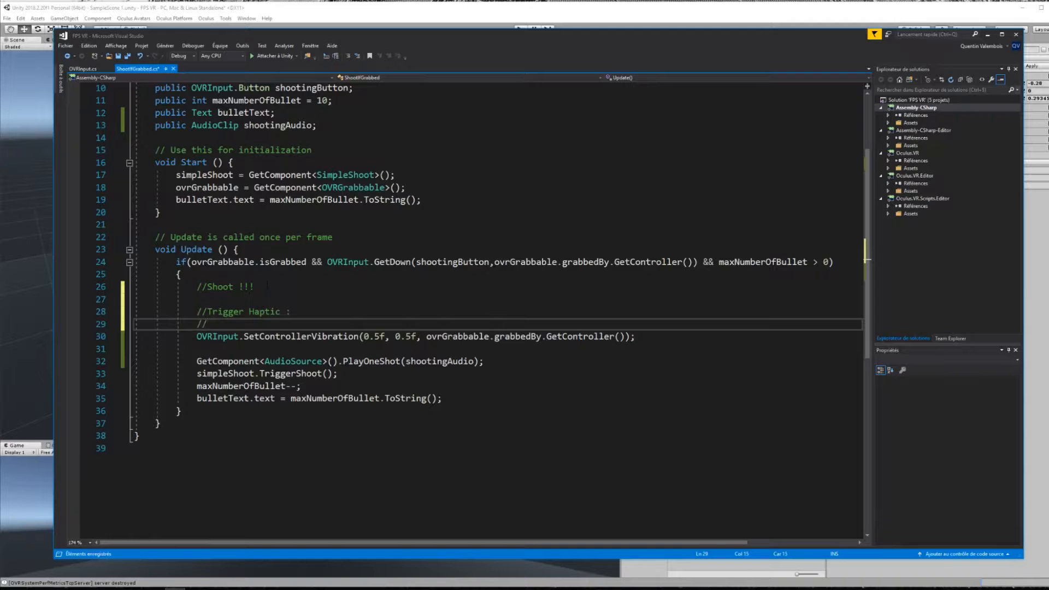
Move the vibration call under a DONT DO THIS comment and start a DO note below
{"action": "type", "text": "DONT DO THIS !!!"}
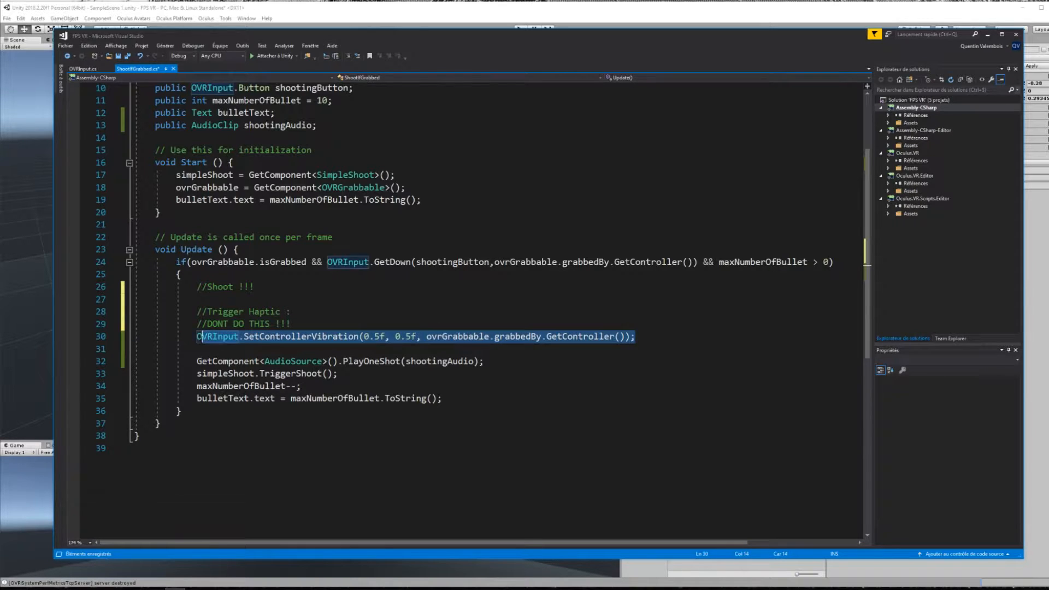
{"action": "key", "text": "Delete"}
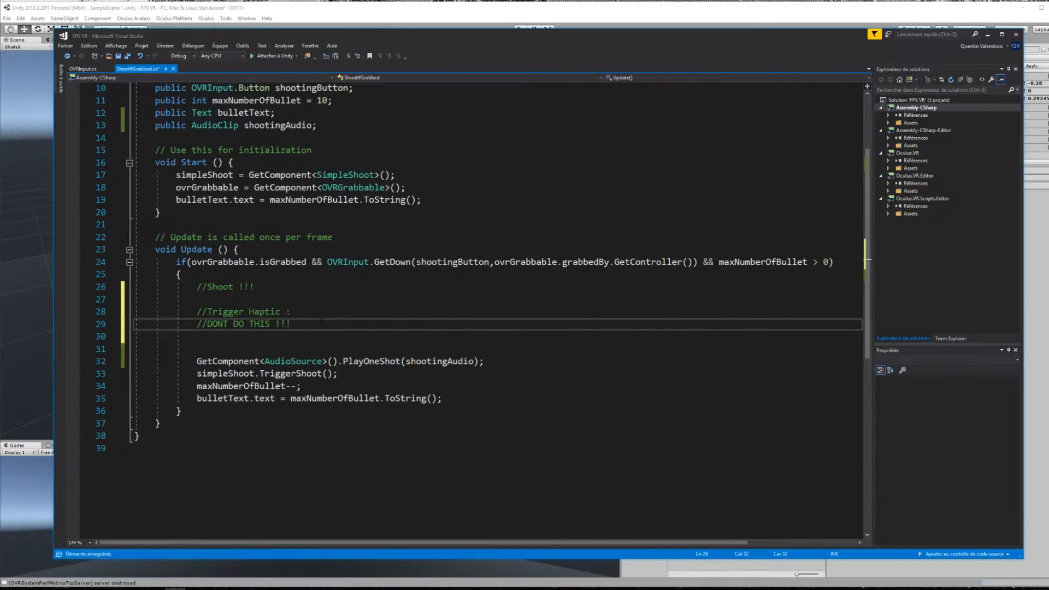
{"action": "type", "text": "OVRInput.SetControllerVibration(0.5f, 0.5f, ovrGrabbable.grabbedBy.GetController());"}
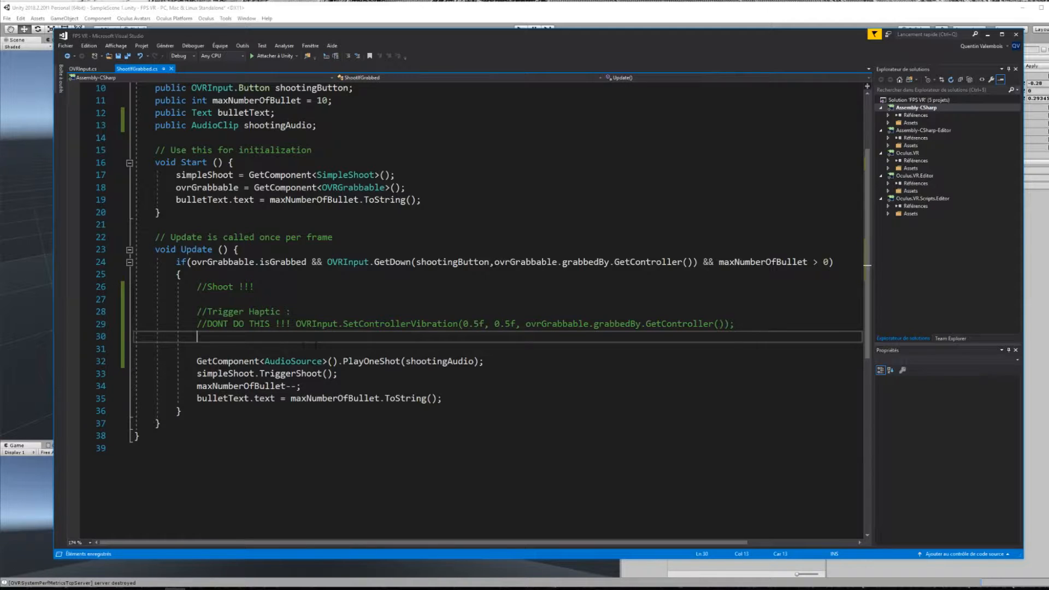
{"action": "key", "text": "enter"}
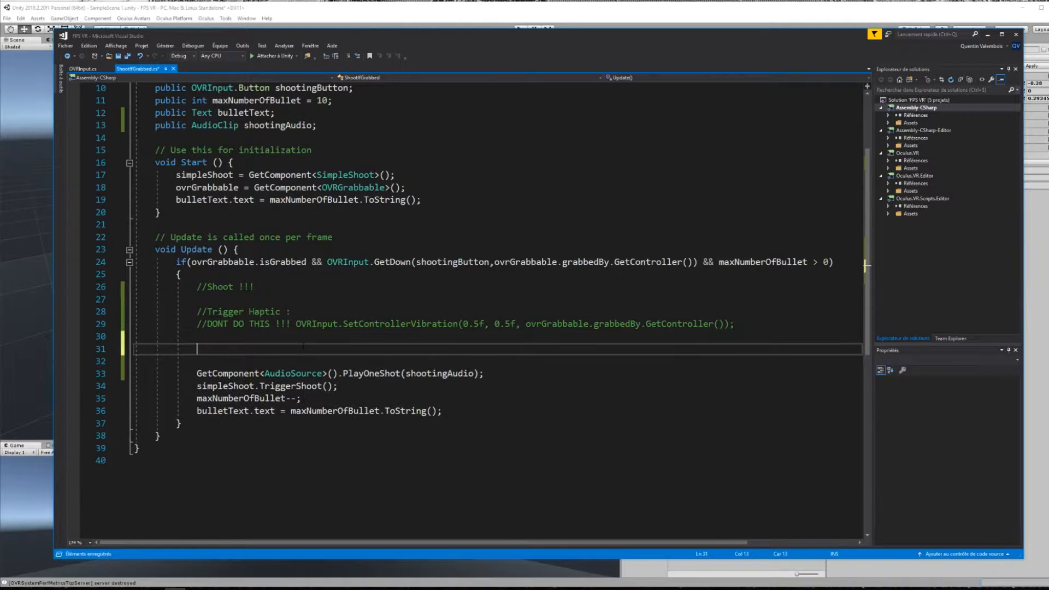
{"action": "type", "text": "//DO"}
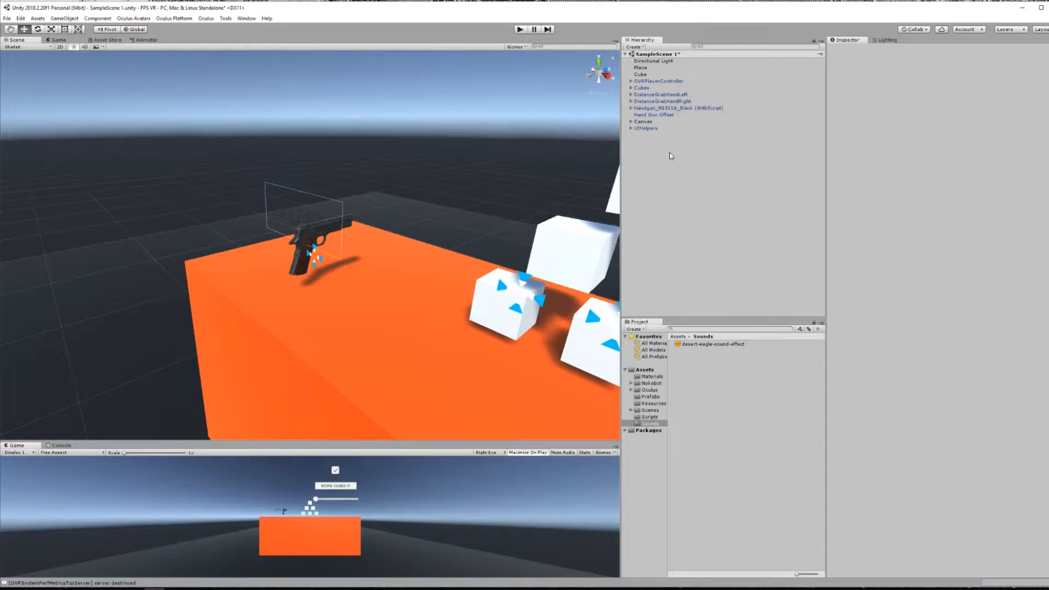
Create an empty Vibration Manager object and attach a new VibrationManager script
{"action": "right_click", "coordinate": [669, 156]}
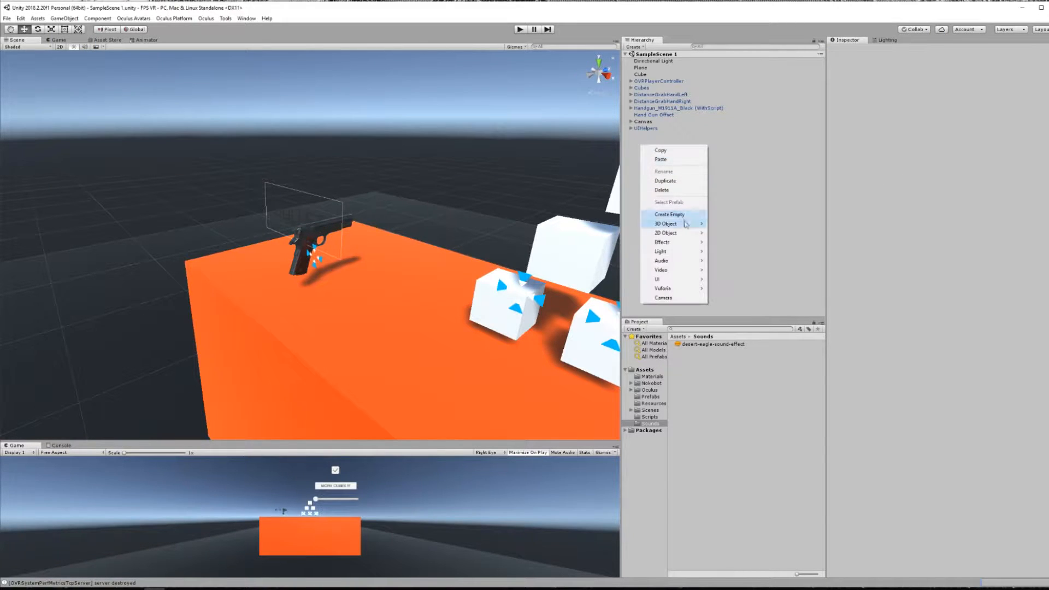
{"action": "left_click", "coordinate": [668, 214]}
{"action": "type", "text": "Vibration Manager"}
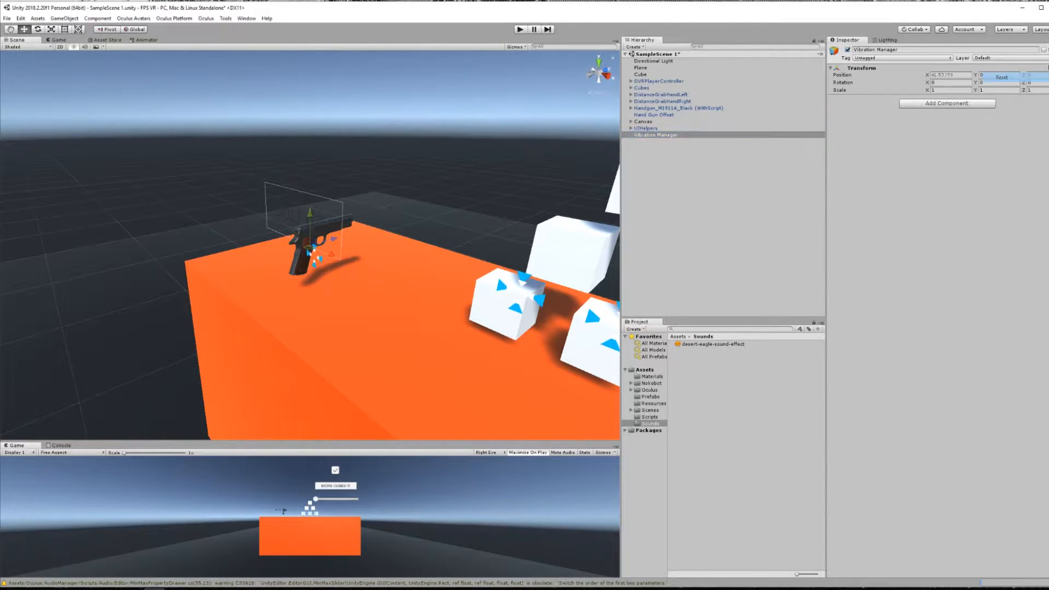
{"action": "left_click", "coordinate": [946, 103]}
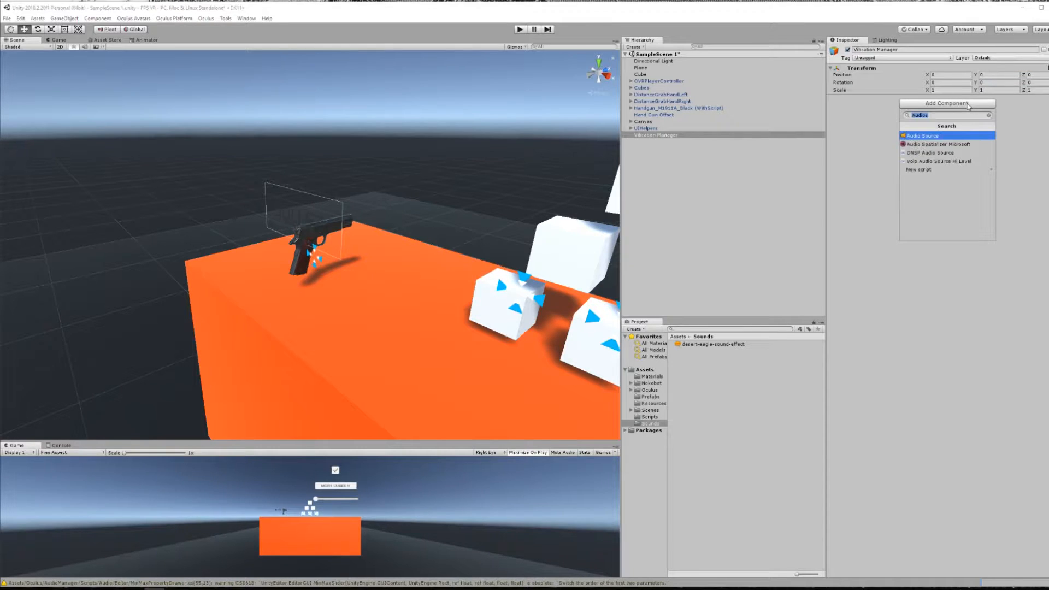
{"action": "type", "text": "Vibrat"}
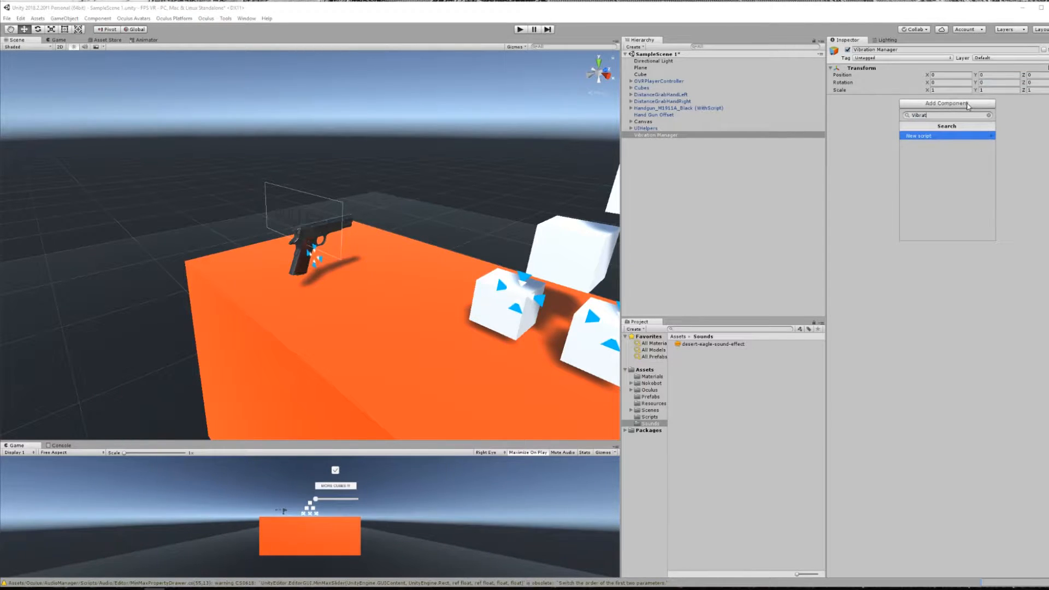
{"action": "left_click", "coordinate": [945, 136]}
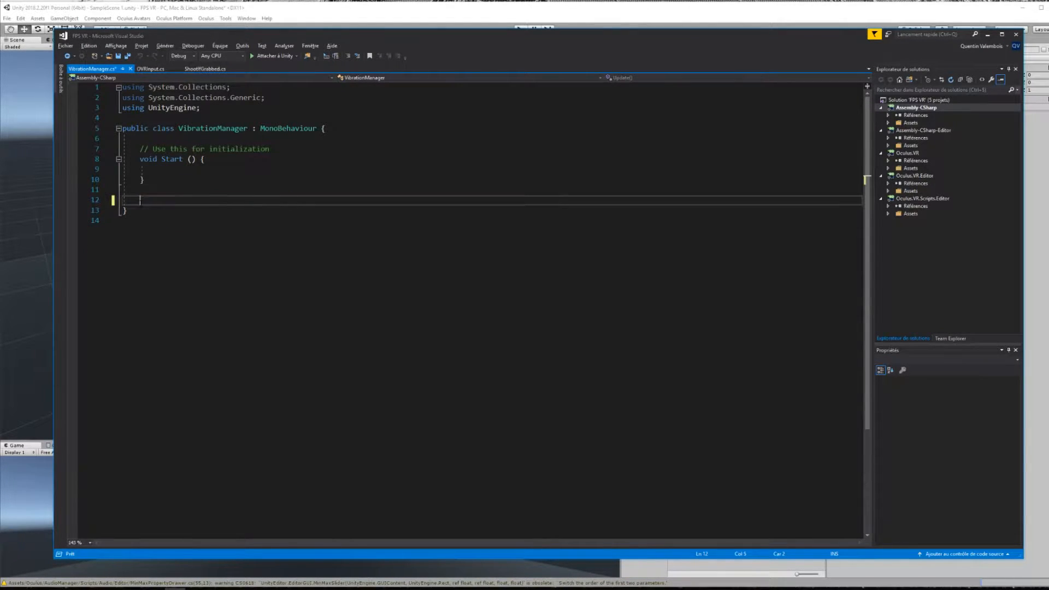
Declare public void TriggerVibration(AudioClip vibrationAudio, OVRInput.Controller controller)
{"action": "type", "text": "public"}
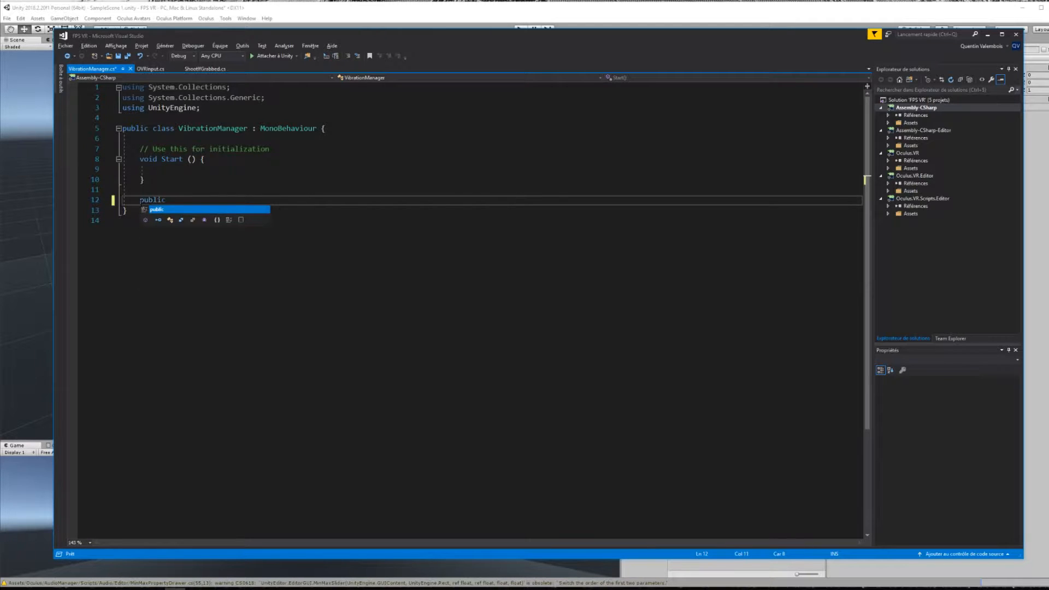
{"action": "type", "text": "void TriggerVib"}
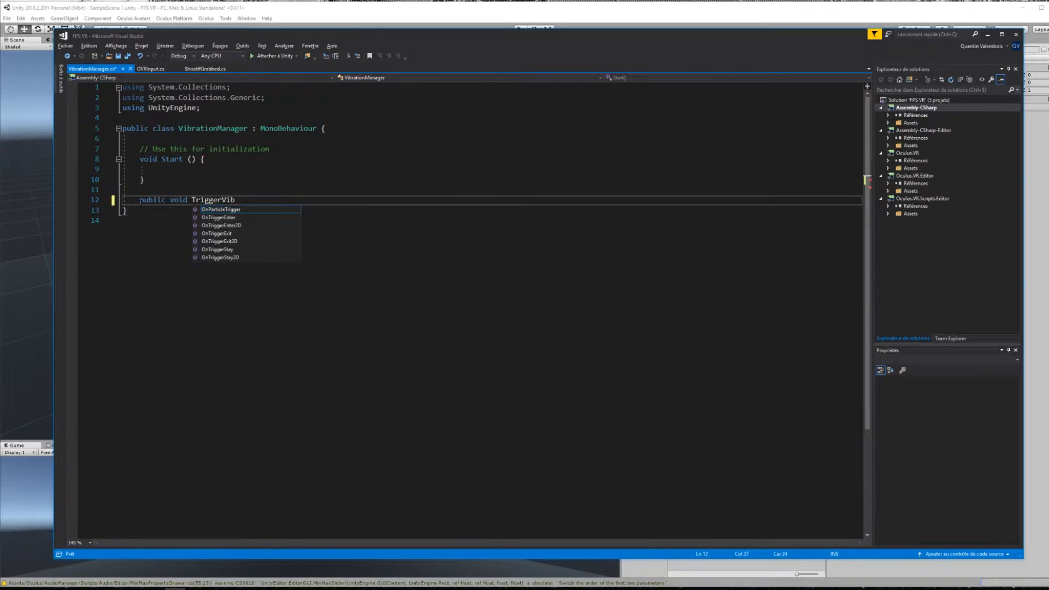
{"action": "type", "text": "ration()"}
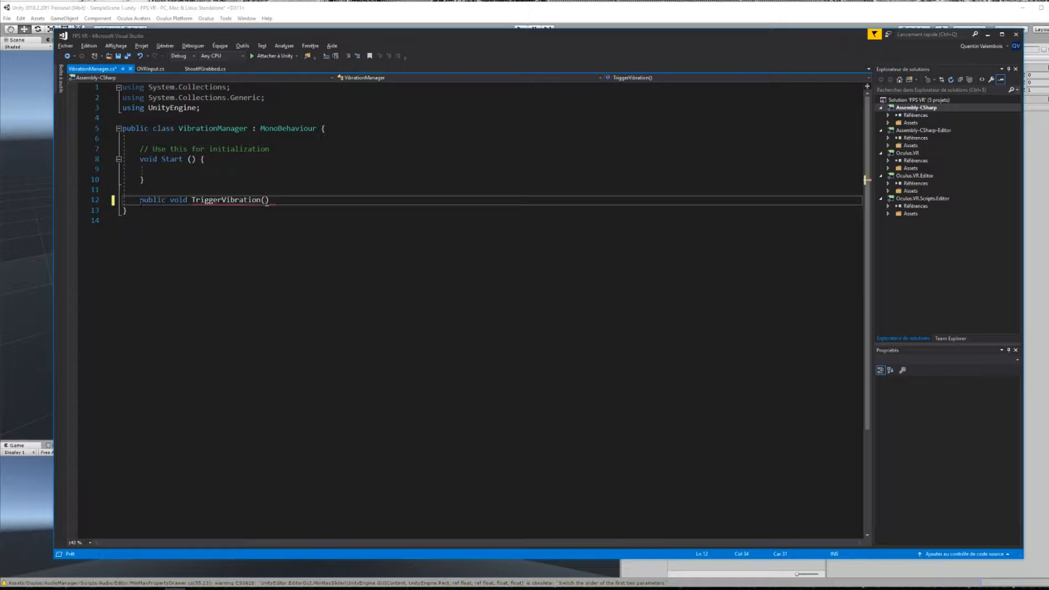
{"action": "type", "text": "AudioClip v"}
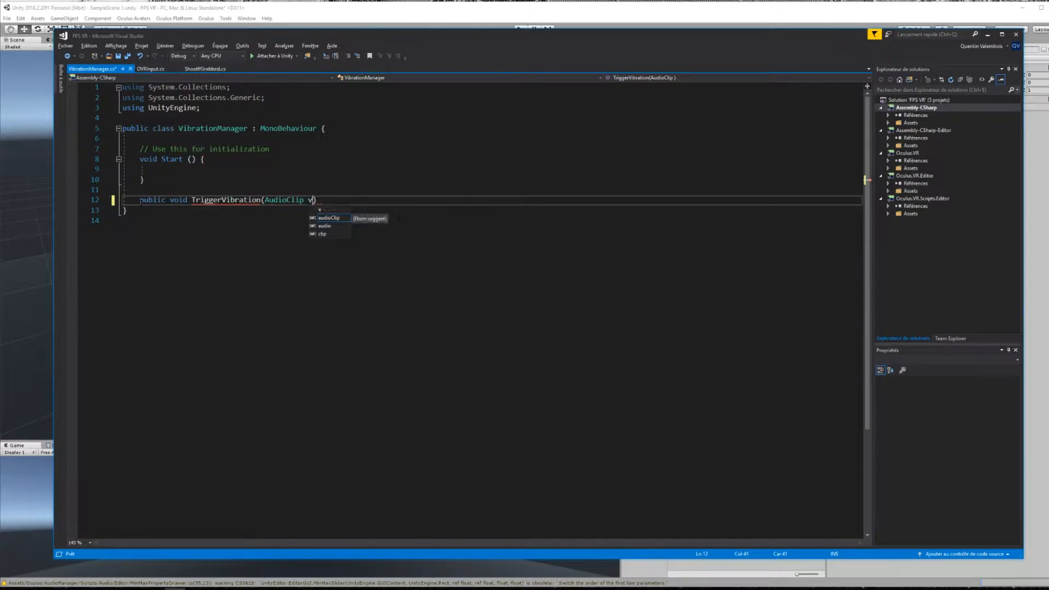
{"action": "type", "text": "ibrationAudio,"}
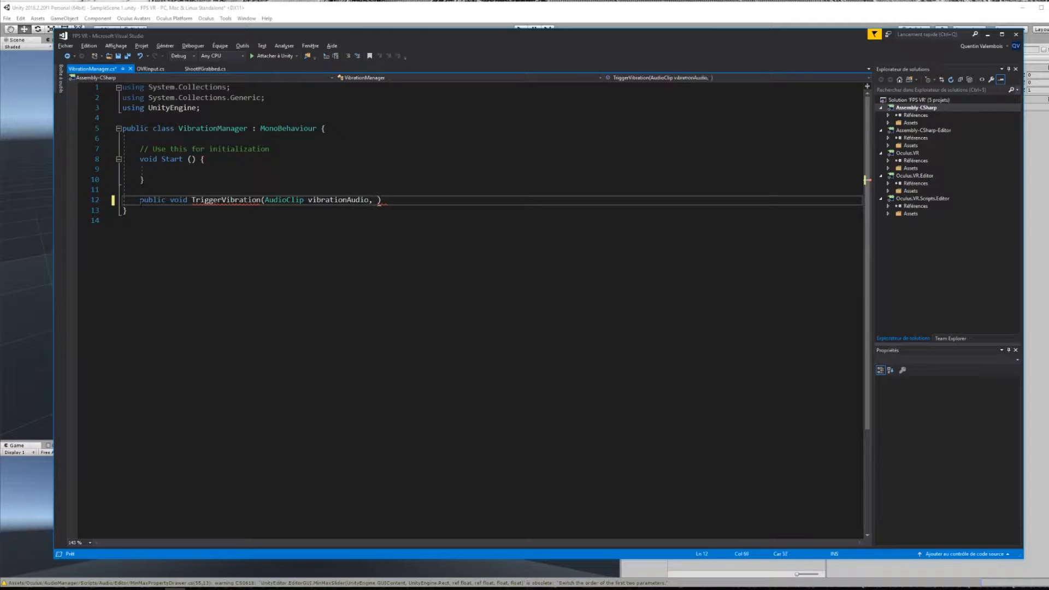
{"action": "type", "text": "OVRInput.Controller"}
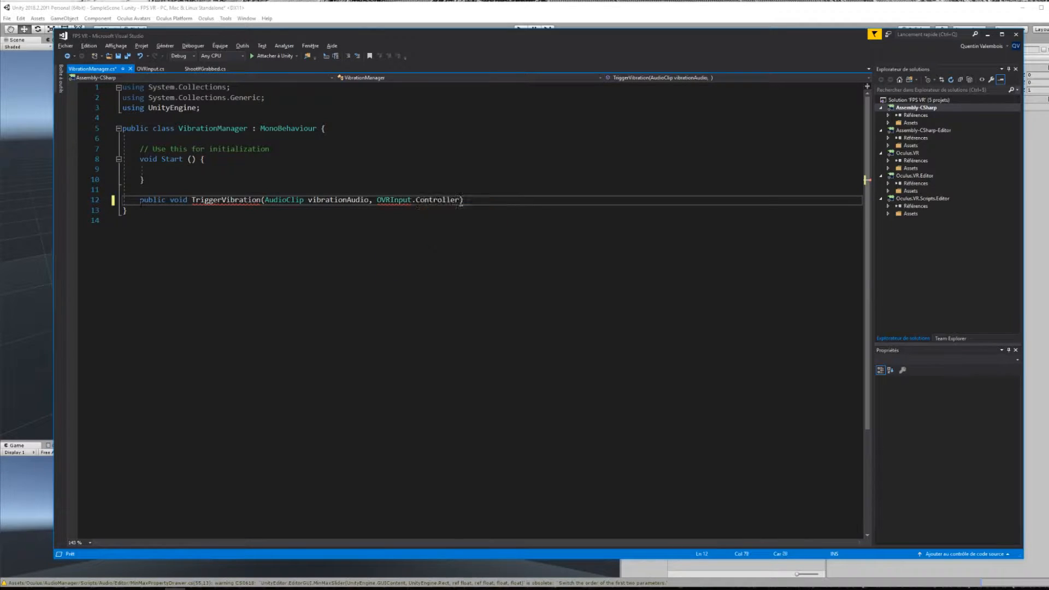
{"action": "type", "text": "controller"}
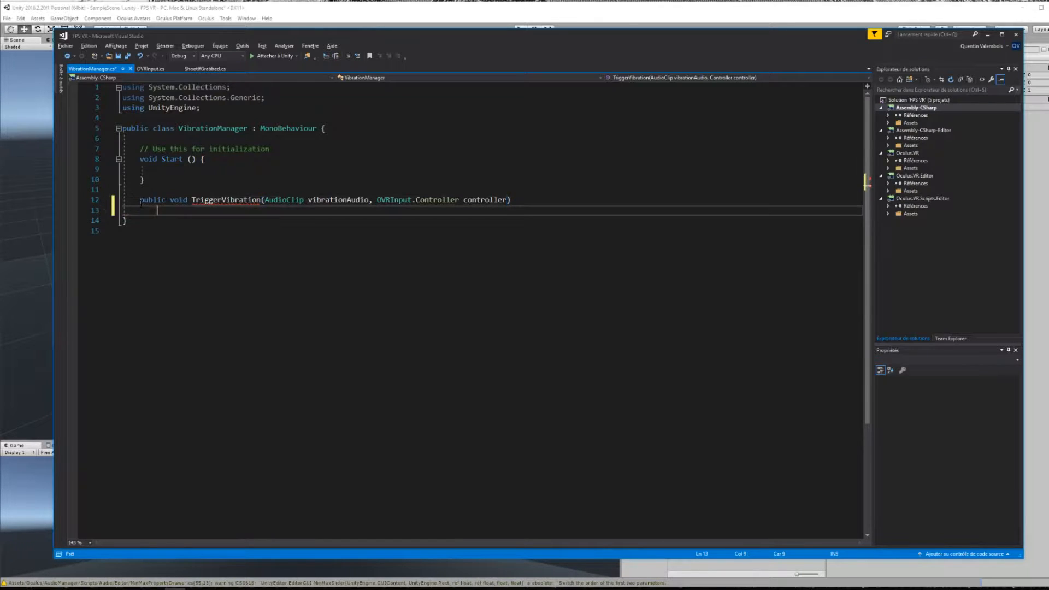
{"action": "type", "text": "{"}
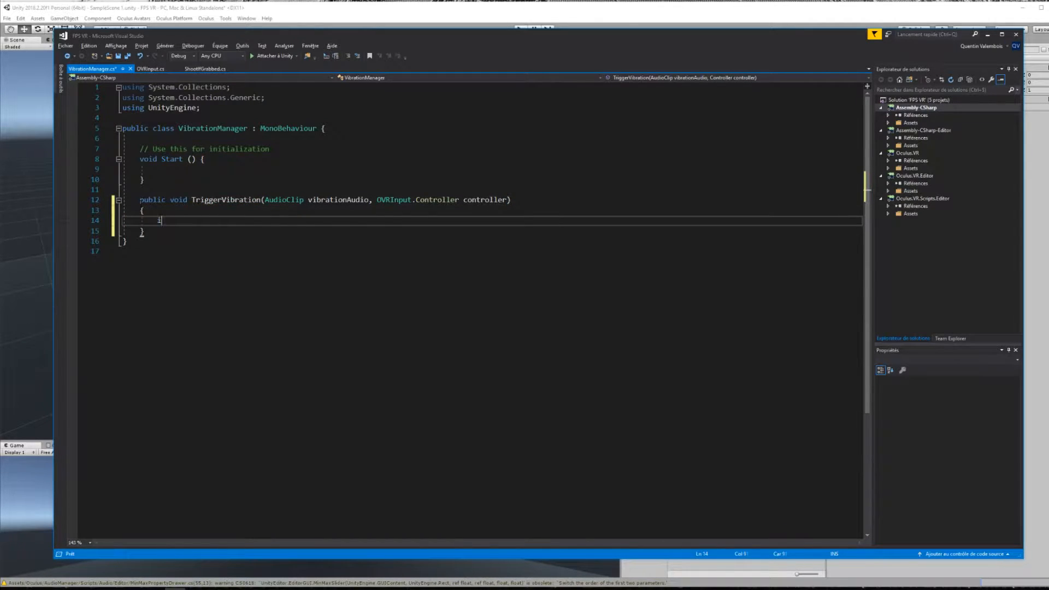
Add if/else-if controller checks with left and right controller comments
{"action": "type", "text": "if(controller."}
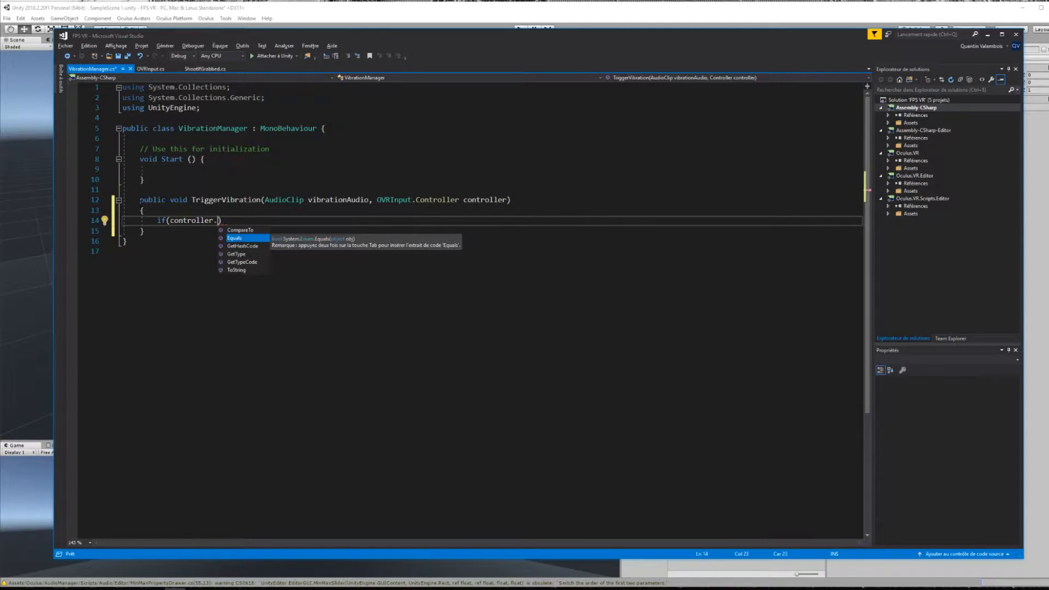
{"action": "type", "text": "== OVRInput."}
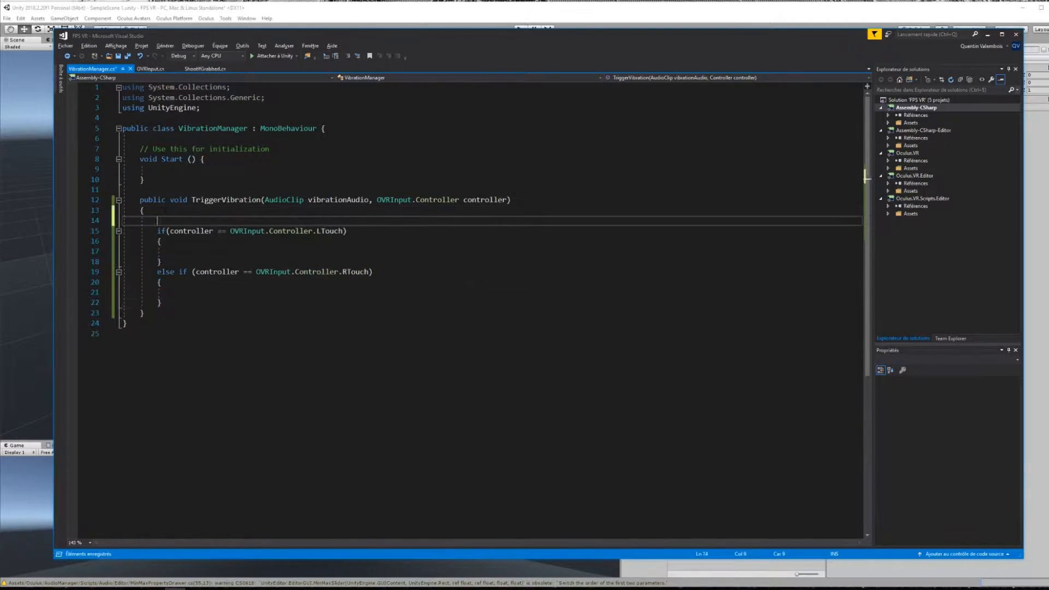
{"action": "type", "text": "//Trigger On Left Controller"}
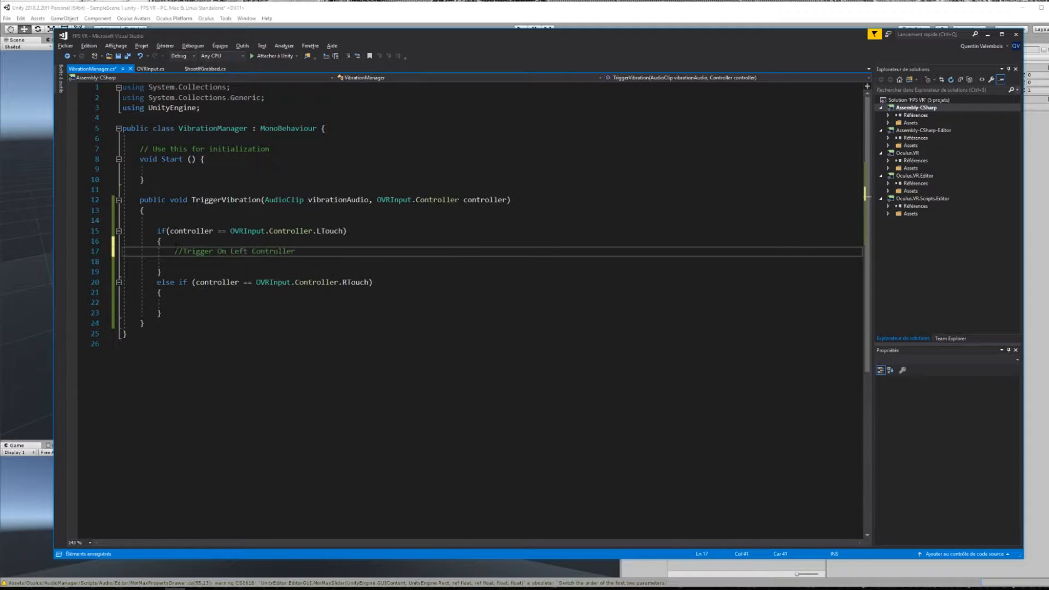
{"action": "type", "text": "//Trigger On Right Controller"}
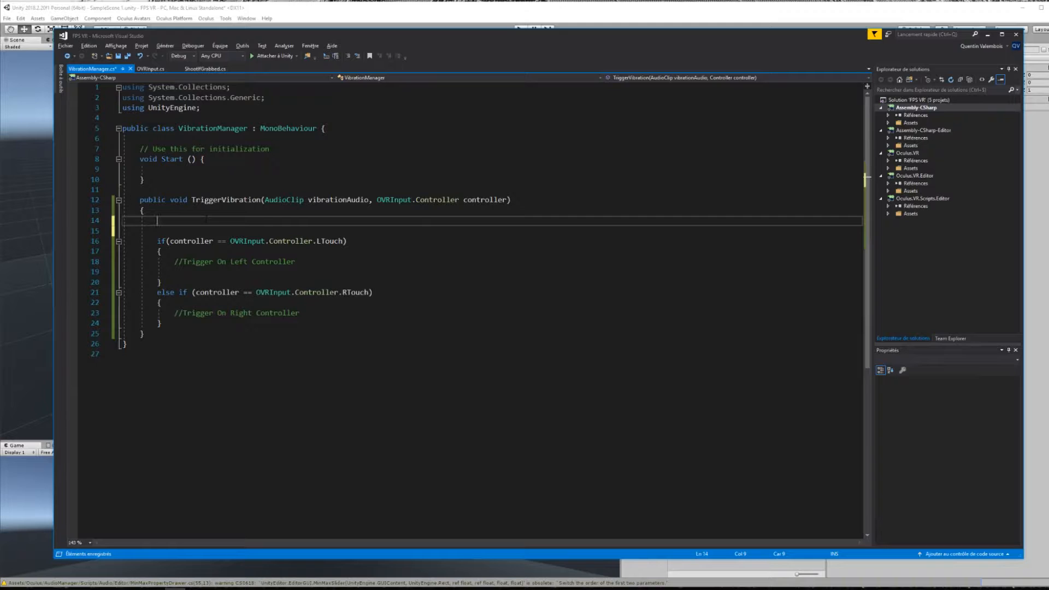
Create an OVRHapticsClip clip from the vibration audio
{"action": "type", "text": "OVRHapticsClip"}
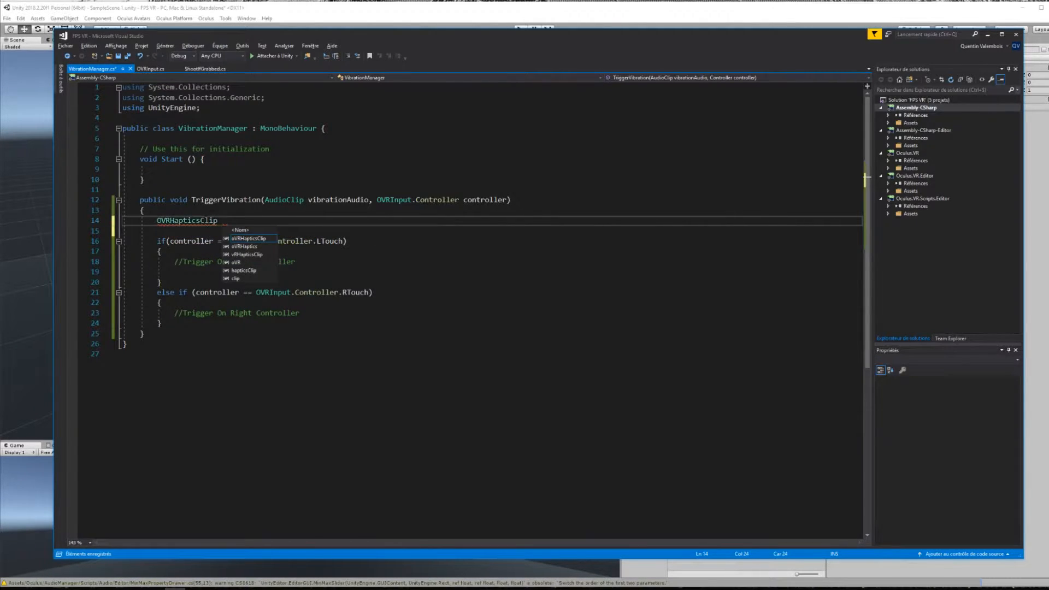
{"action": "type", "text": "clip = new"}
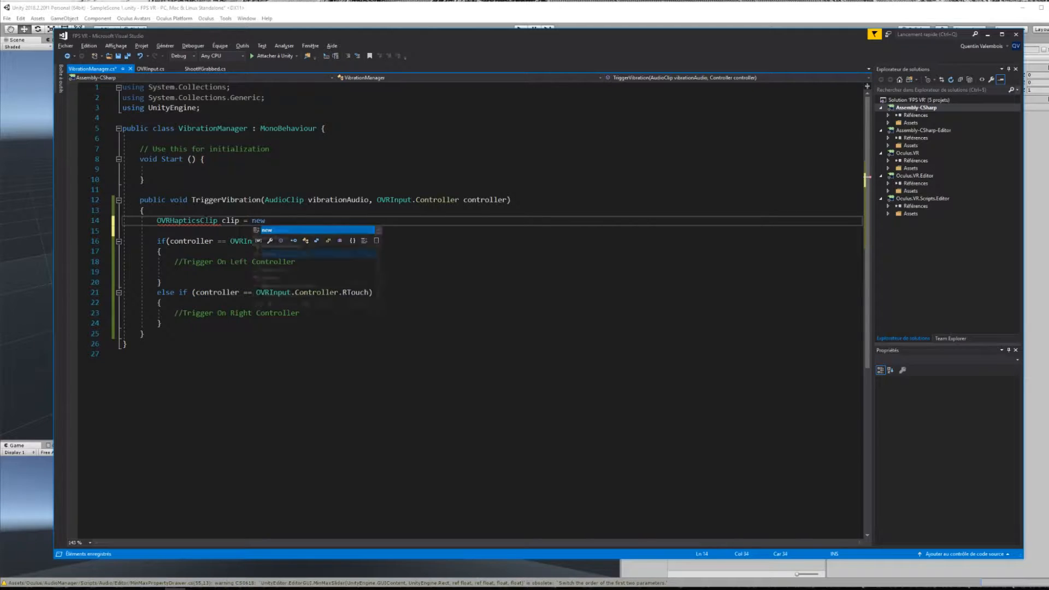
{"action": "type", "text": "OVRHapticsClip()"}
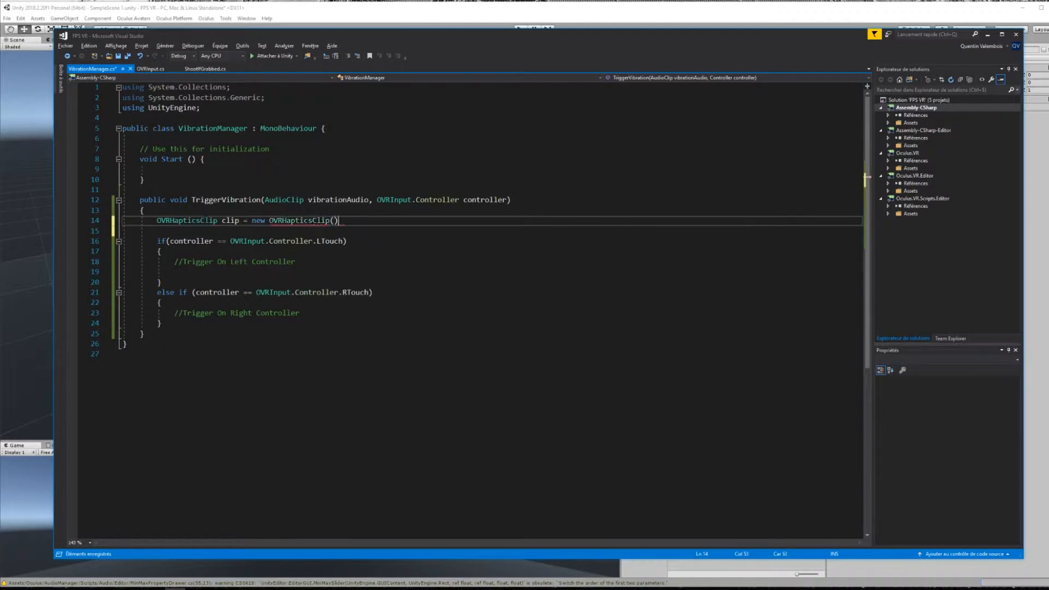
{"action": "type", "text": ";"}
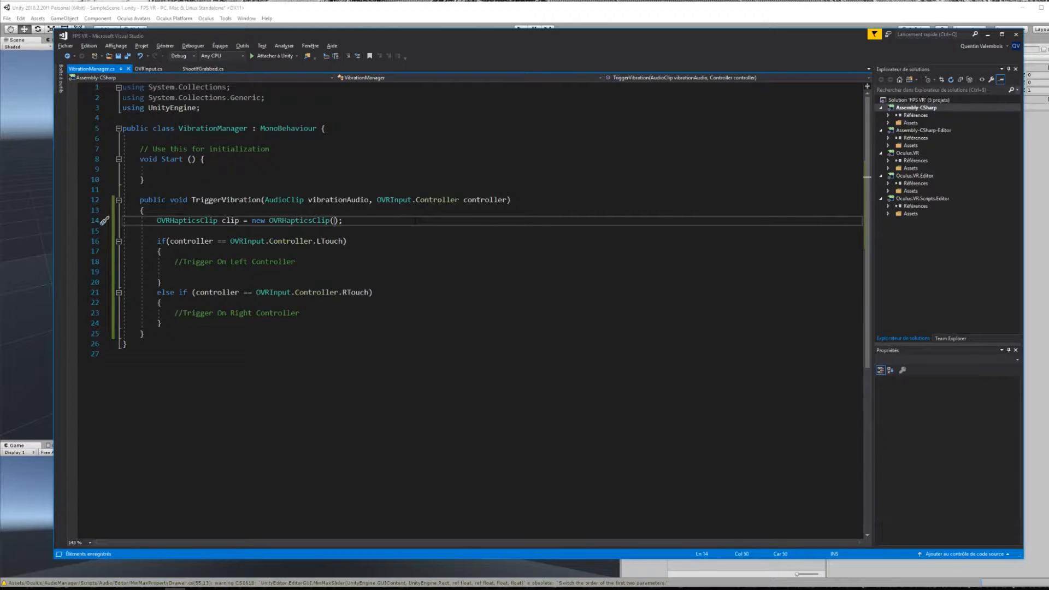
{"action": "type", "text": "vibrationAudio"}
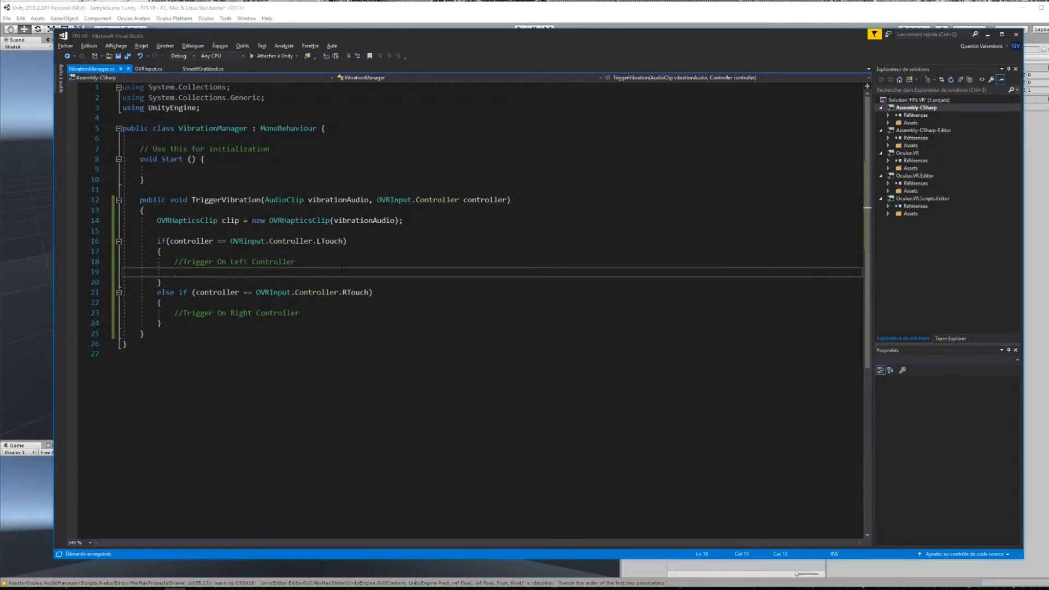
Call OVRHaptics LeftChannel and RightChannel Preempt(clip) in the respective branches
{"action": "type", "text": "OVR"}
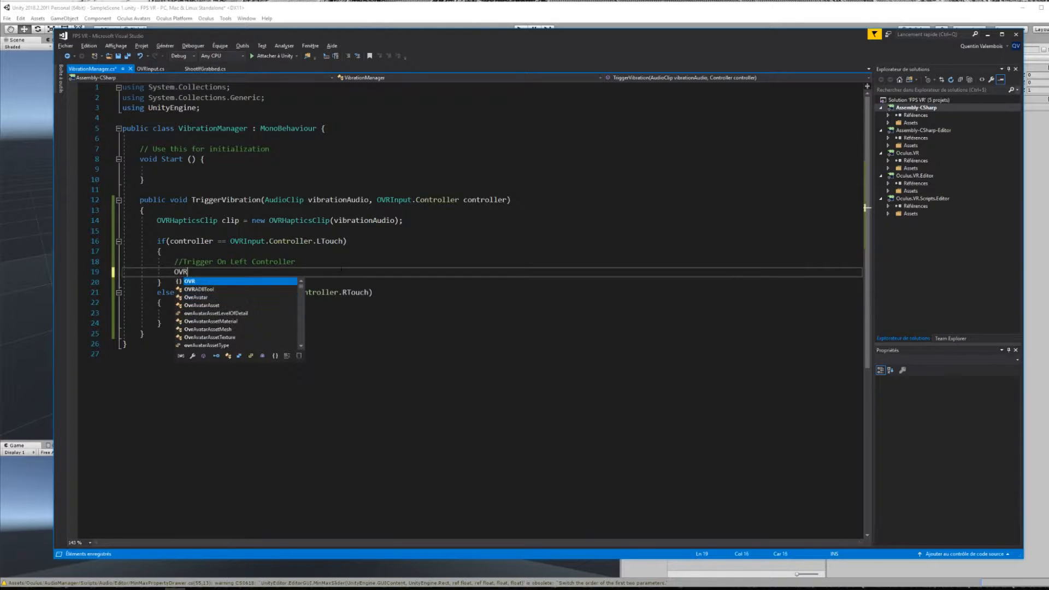
{"action": "type", "text": "Haptics"}
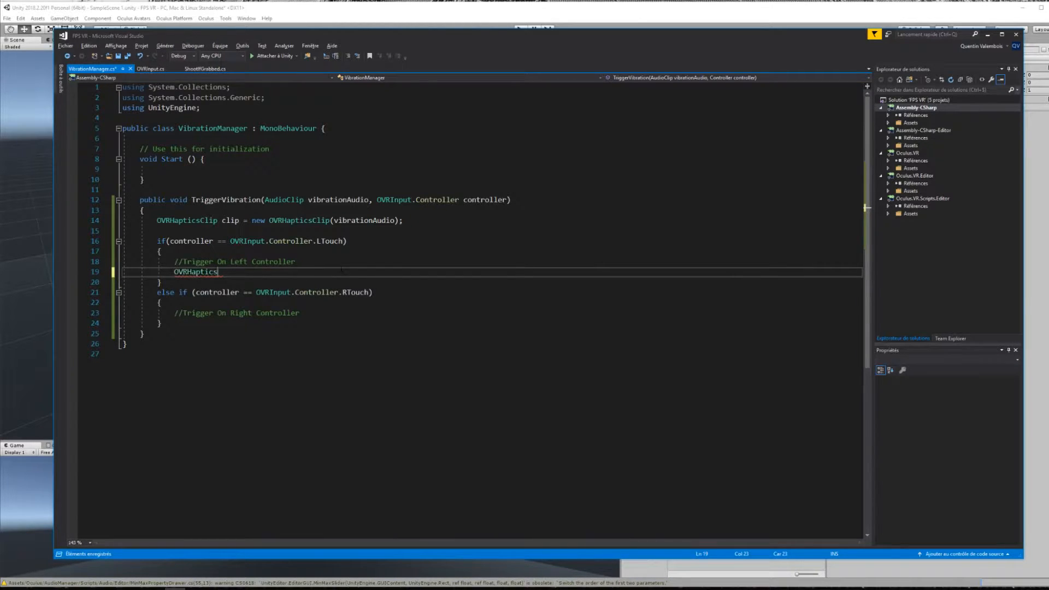
{"action": "type", "text": ".l"}
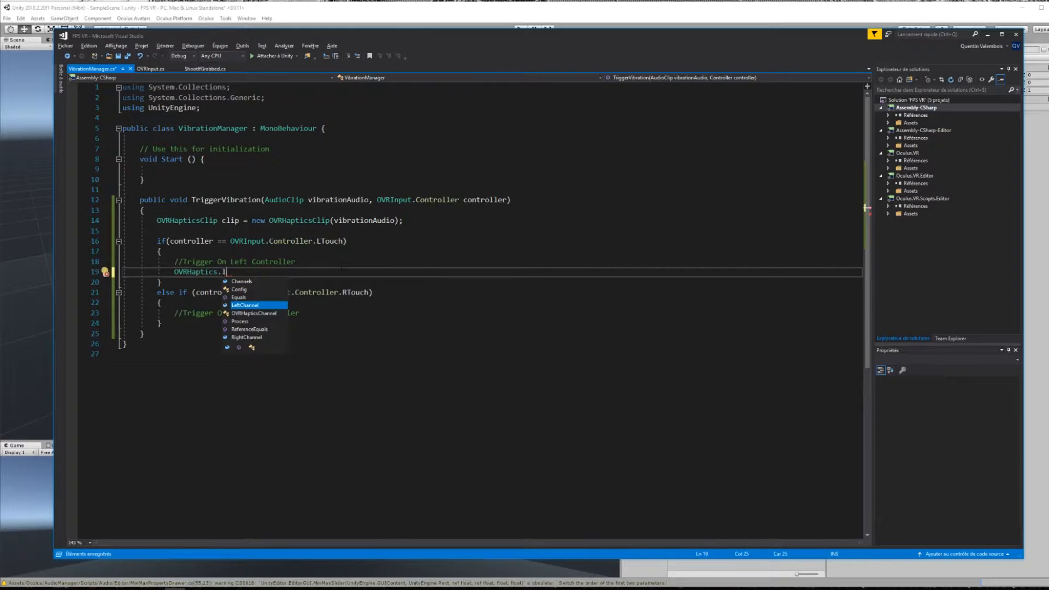
{"action": "type", "text": "LeftChannel.Preempt("}
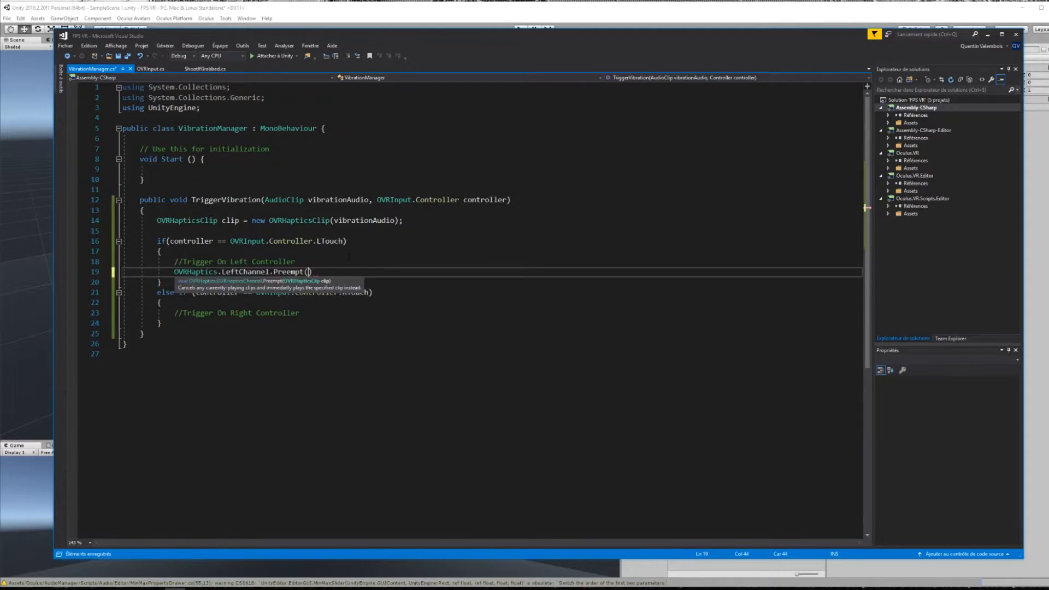
{"action": "left_click", "coordinate": [106, 272]}
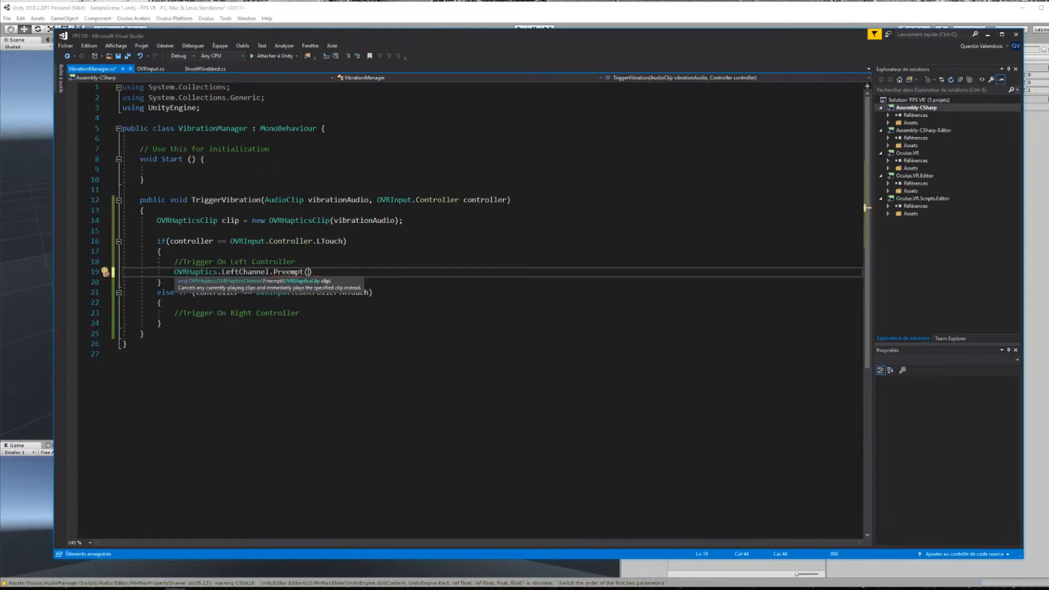
{"action": "type", "text": "clip"}
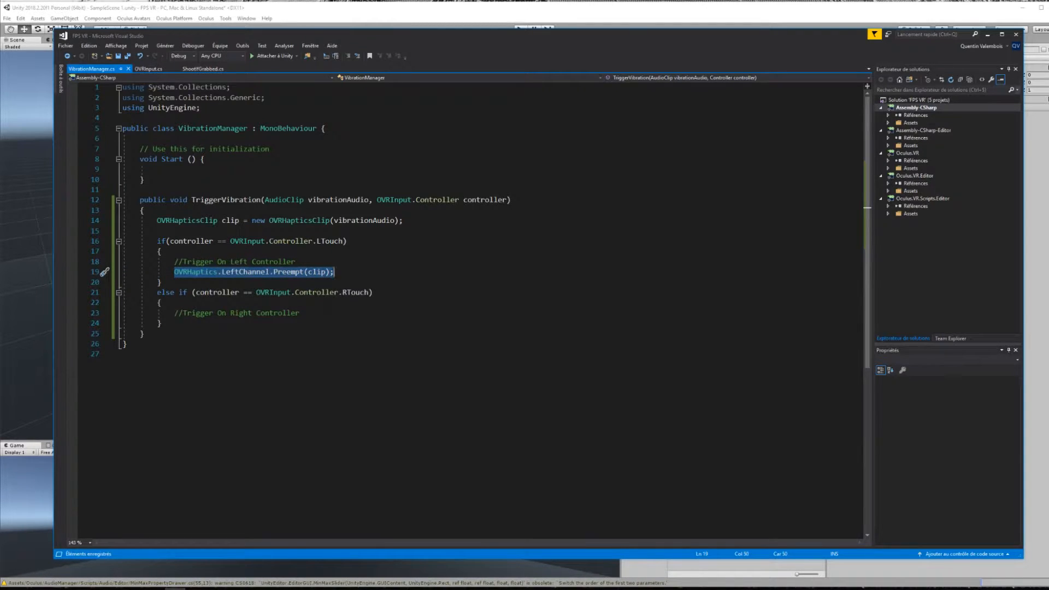
{"action": "type", "text": "OVRHaptics.LeftChannel.Preempt(clip);"}
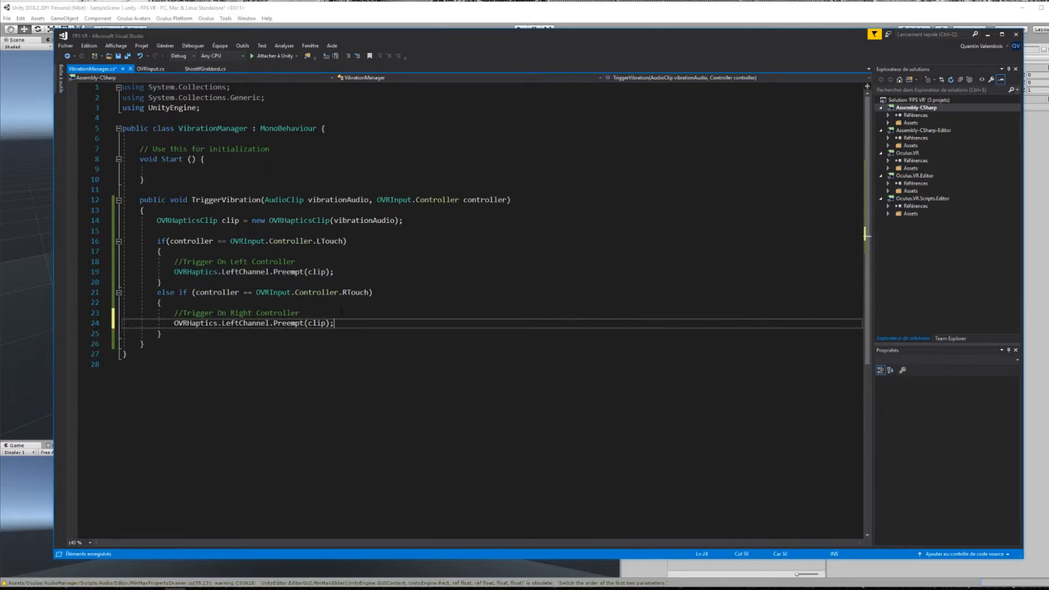
{"action": "double_click", "coordinate": [229, 324]}
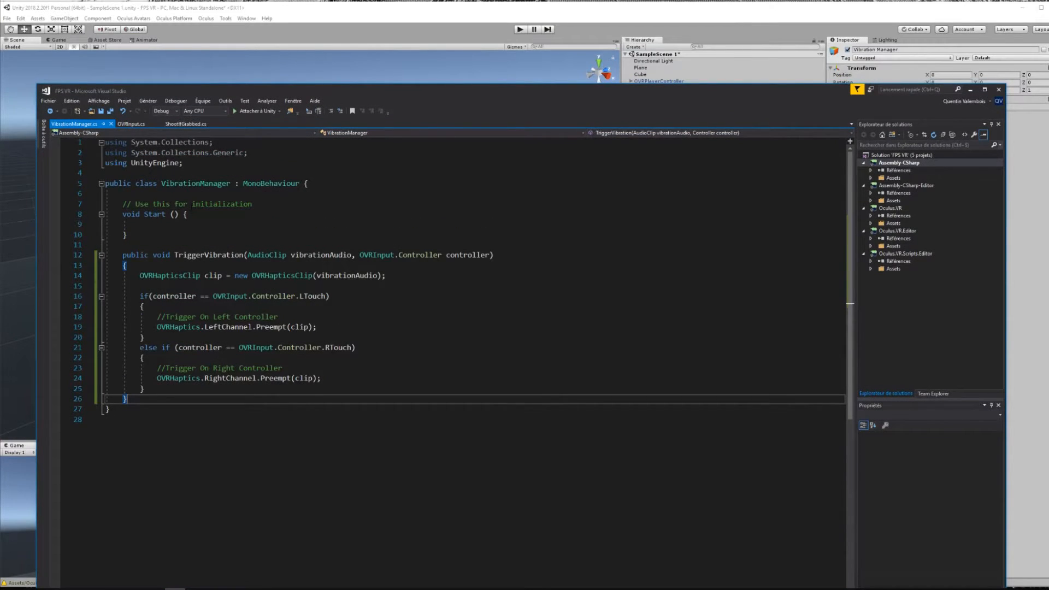
Start a VibrationManager. call under the DO THIS comment in ShootIfGrabbed
{"action": "left_click", "coordinate": [189, 124]}
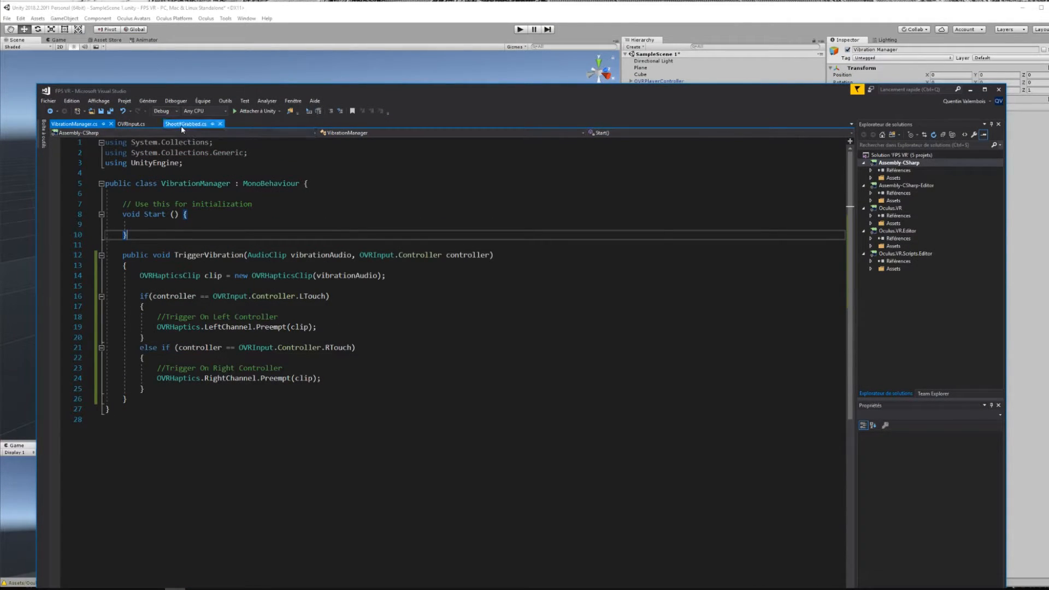
{"action": "left_click", "coordinate": [189, 124]}
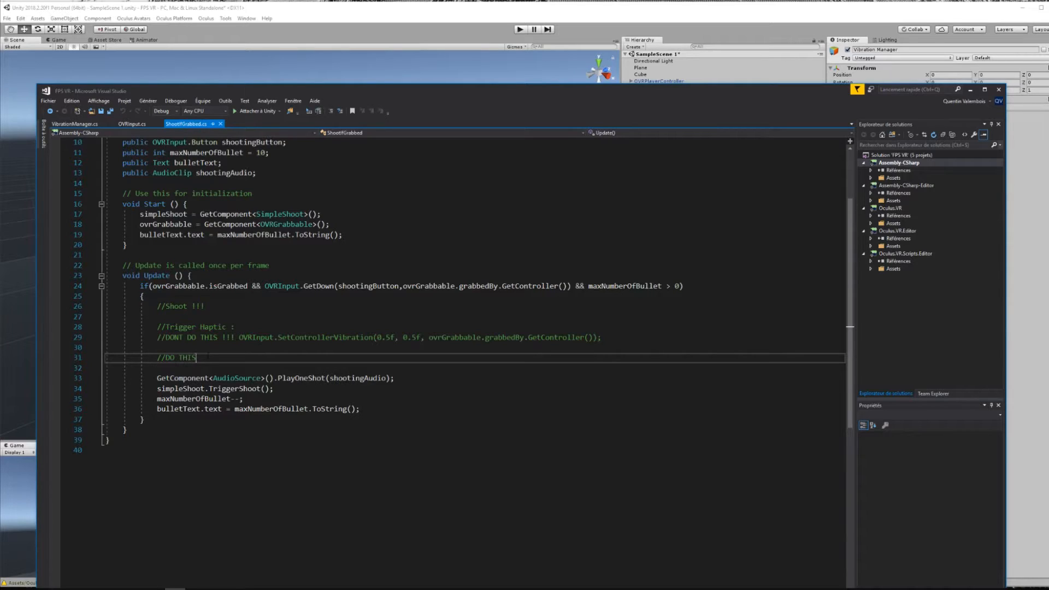
{"action": "key", "text": "enter"}
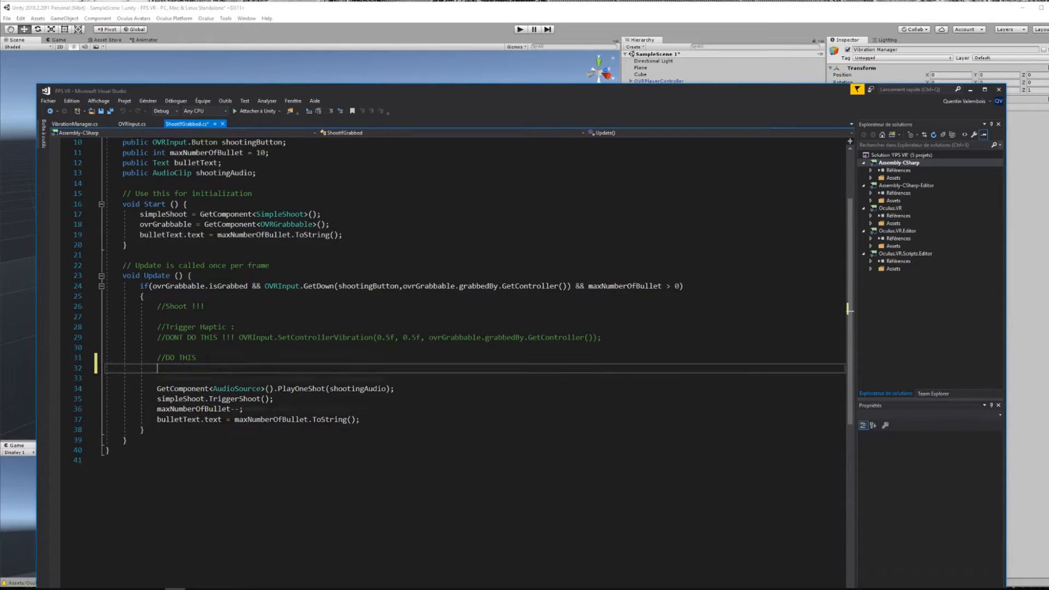
{"action": "type", "text": "VibrationManager"}
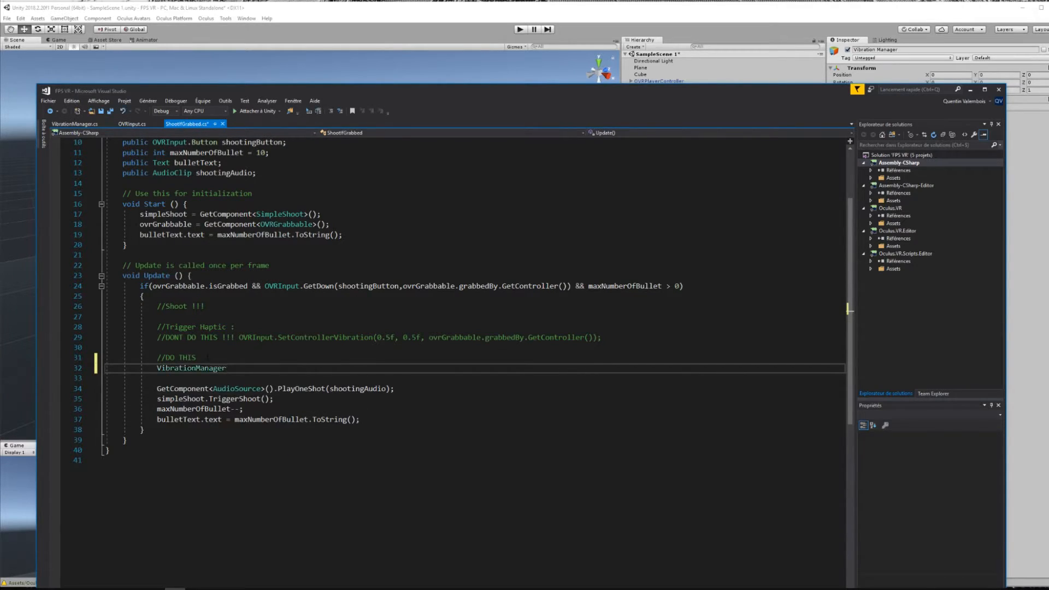
{"action": "type", "text": "."}
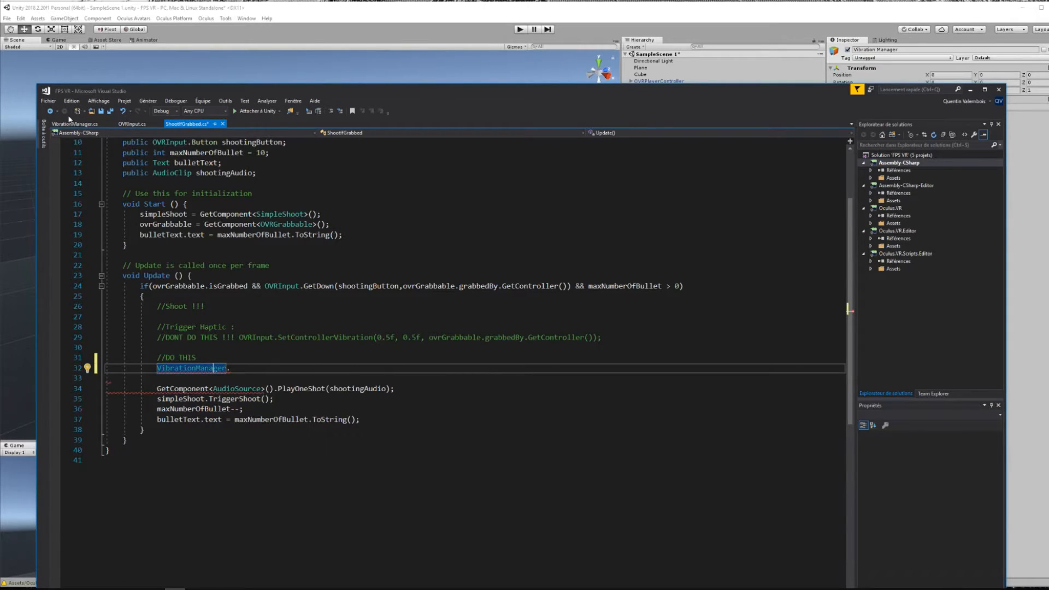
{"action": "left_click", "coordinate": [75, 123]}
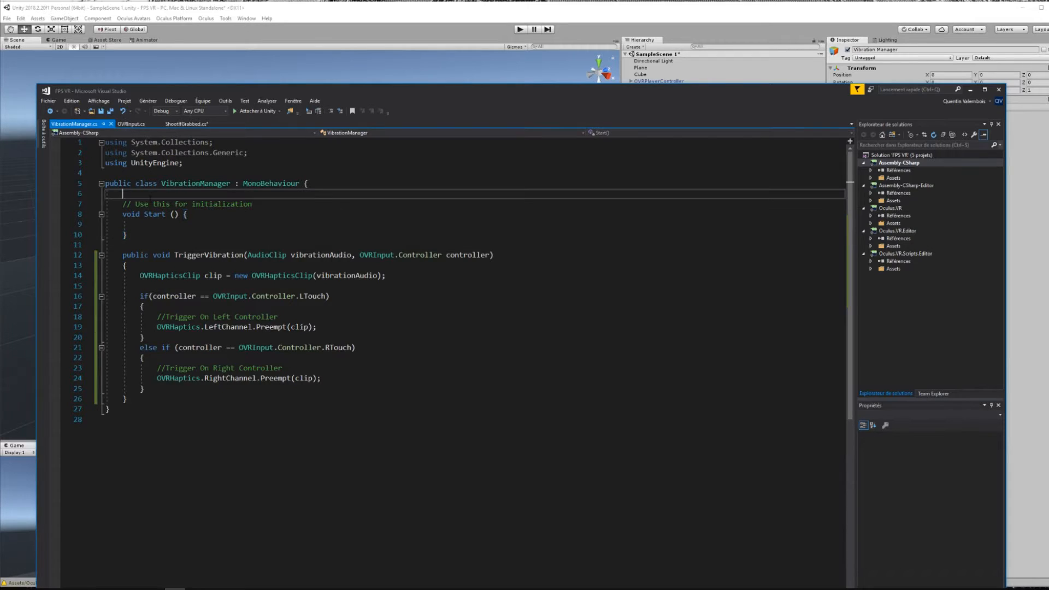
Declare a public static VibrationManager singleton field
{"action": "type", "text": "public stati"}
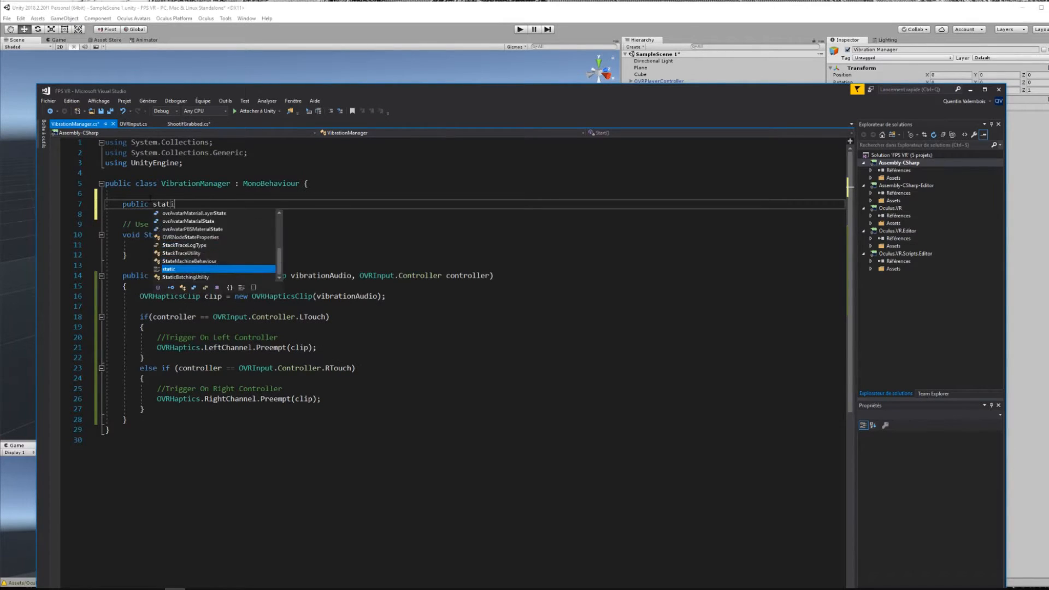
{"action": "type", "text": "VibrationManager"}
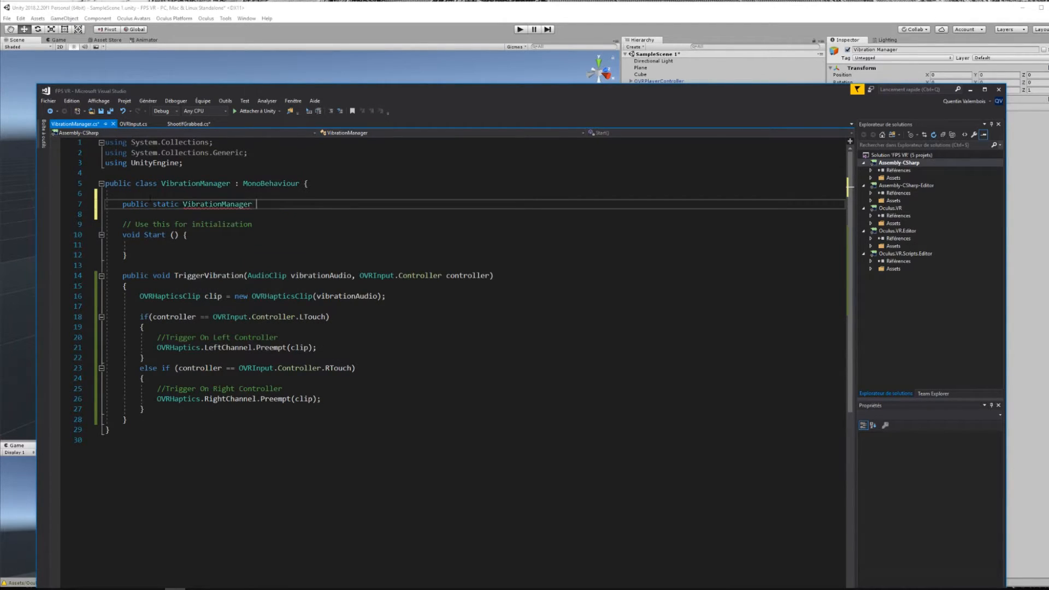
{"action": "type", "text": "singleton;"}
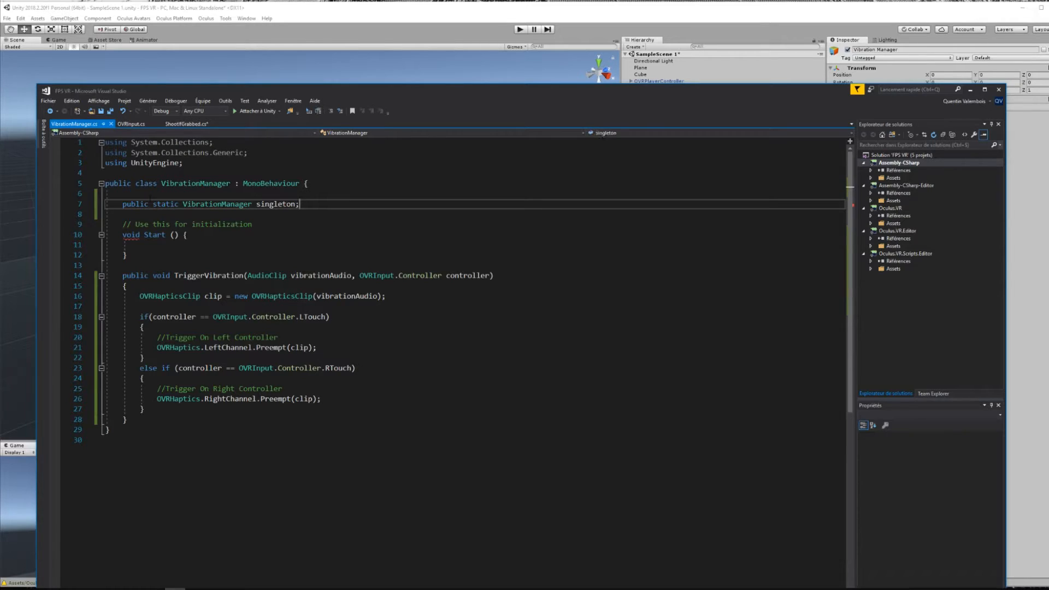
In Start, destroy duplicate instances, otherwise assign singleton = this
{"action": "type", "text": "if(singleton"}
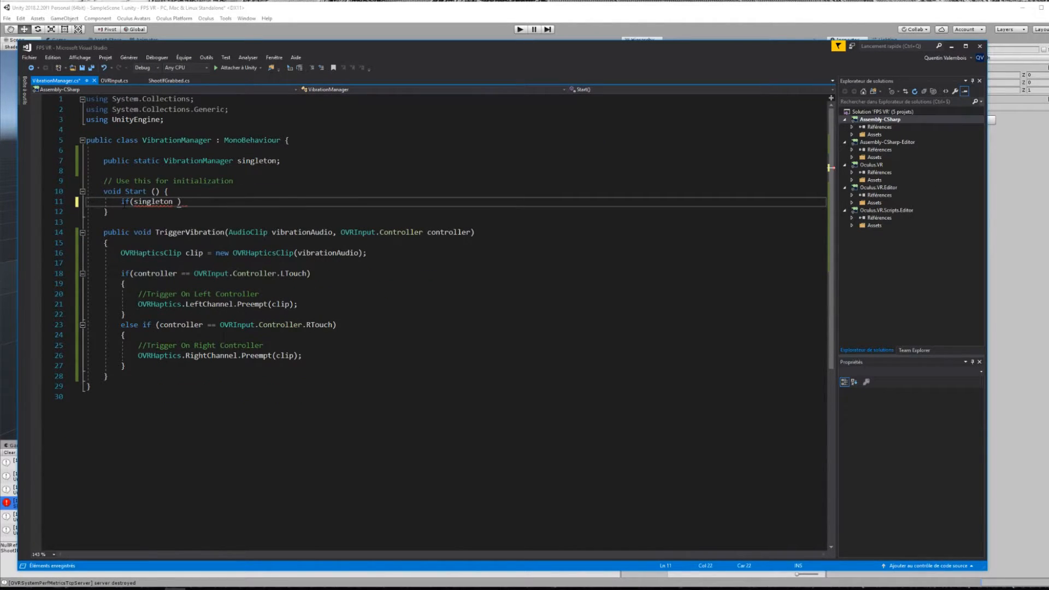
{"action": "type", "text": "&& singleton != this"}
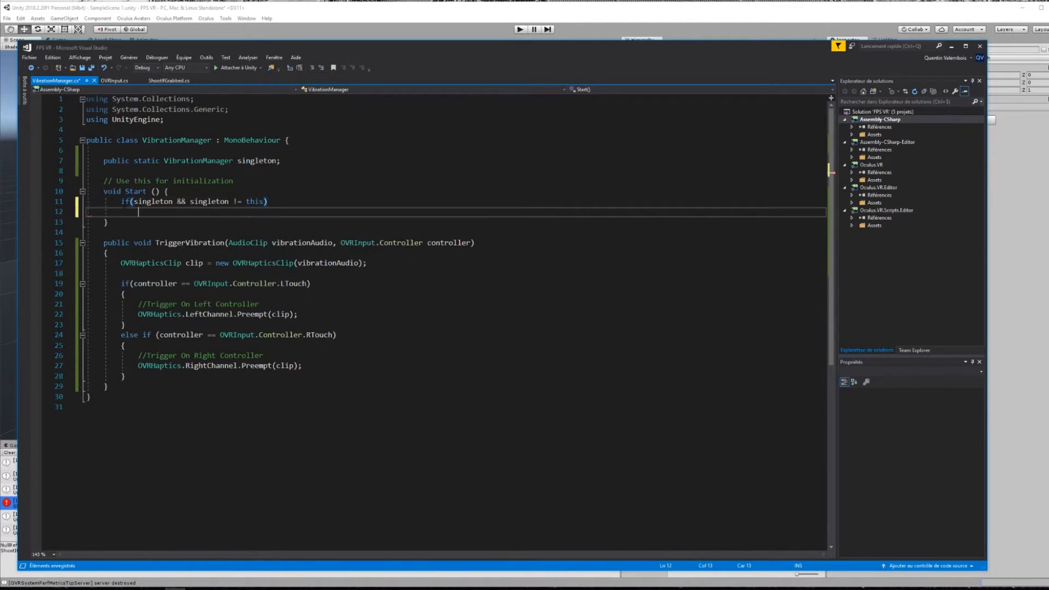
{"action": "type", "text": "Destroy(this);"}
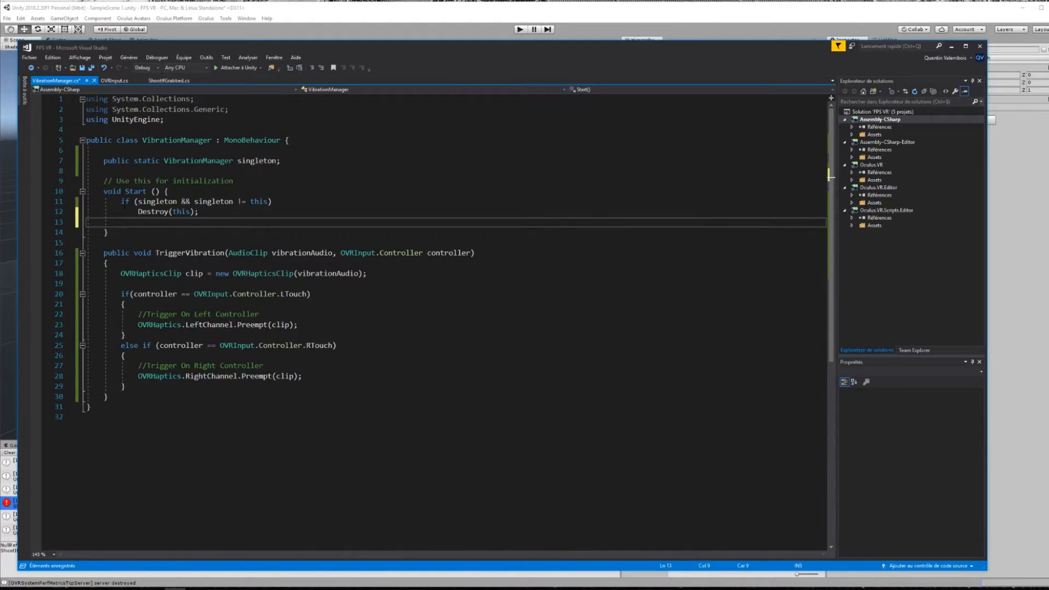
{"action": "type", "text": "singleton = this;"}
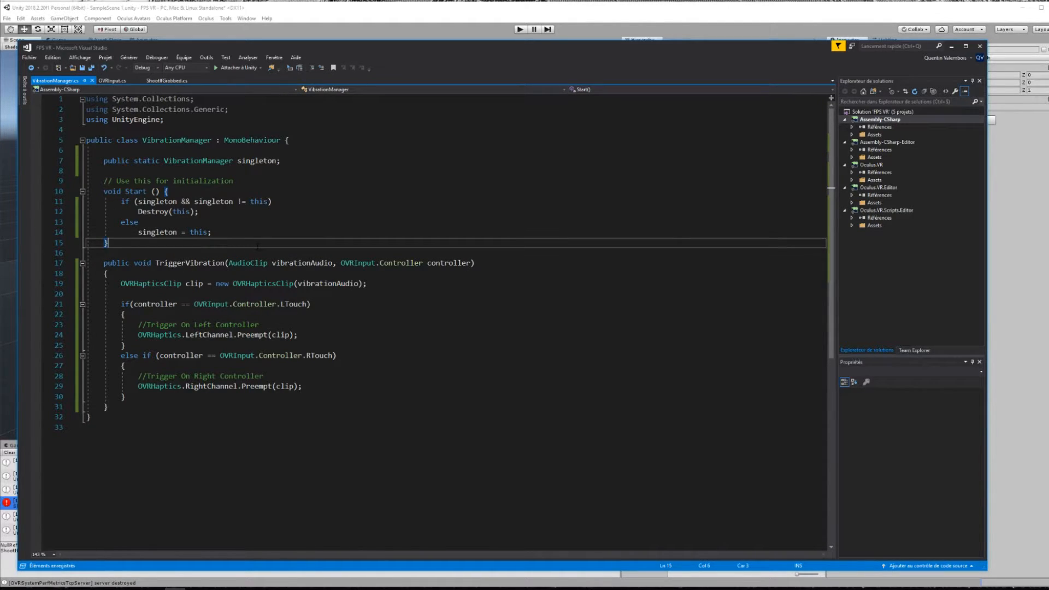
{"action": "left_click", "coordinate": [166, 79]}
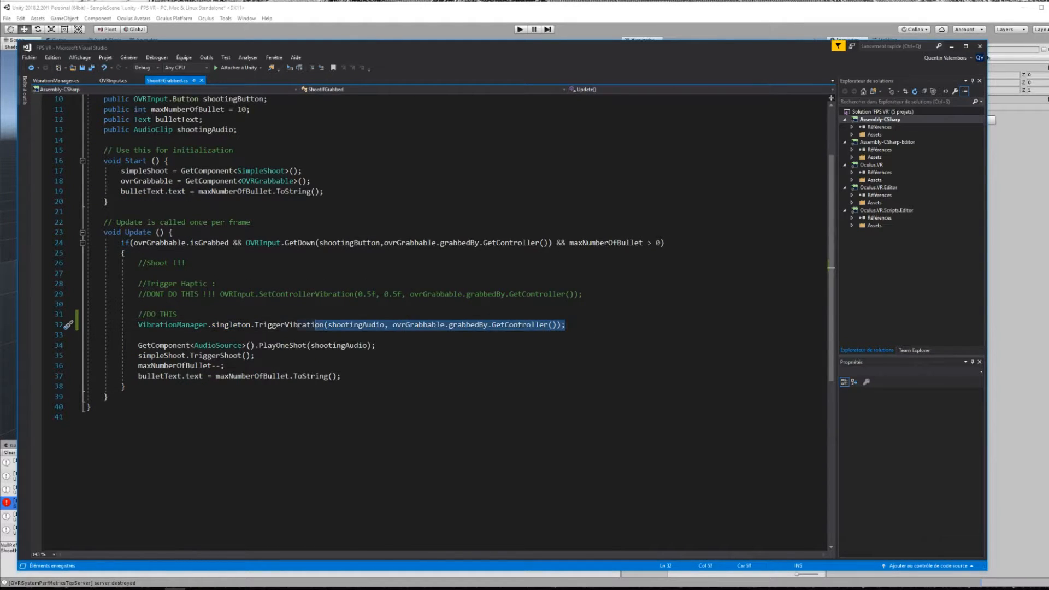
Call VibrationManager.singleton.TriggerVibration(shootingAudio, grabbing controller) and play the scene
{"action": "type", "text": "v"}
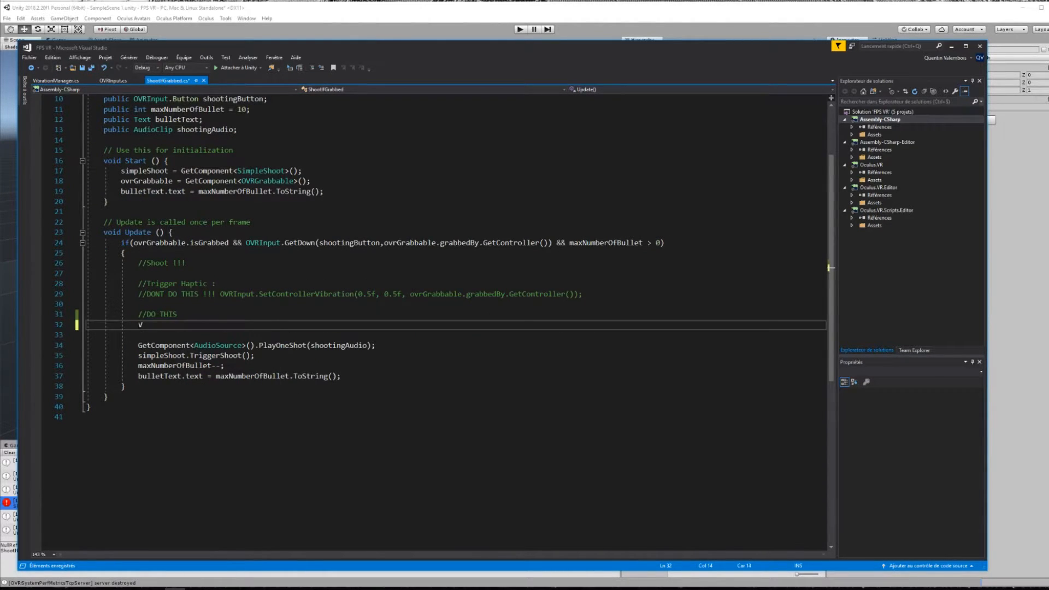
{"action": "type", "text": "VibrationManager.singleton.TriggerVibration("}
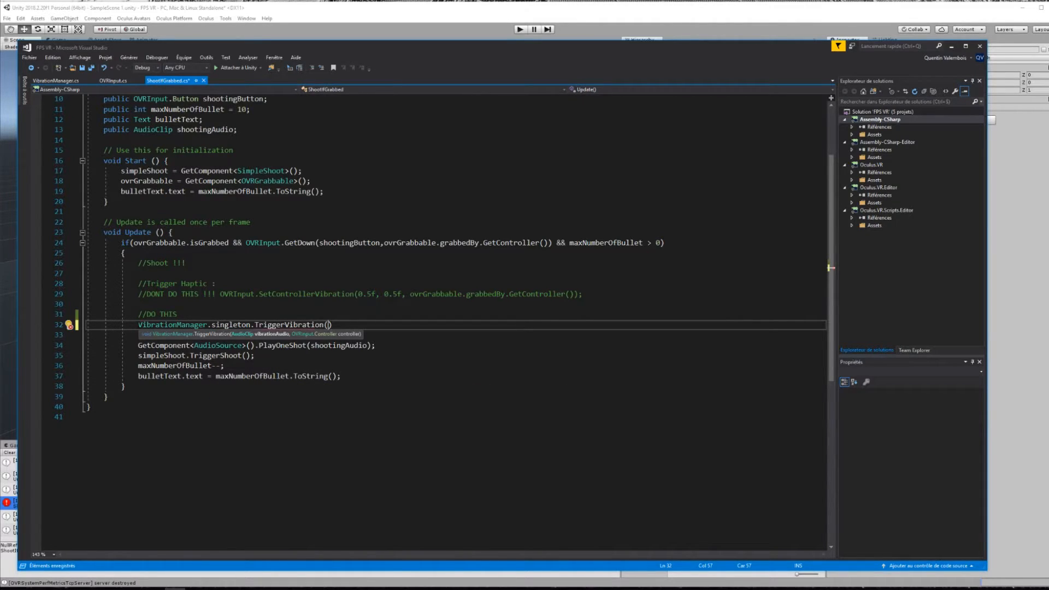
{"action": "type", "text": "shootingAudio, ovrGrabbable.grabbedBy.GetController("}
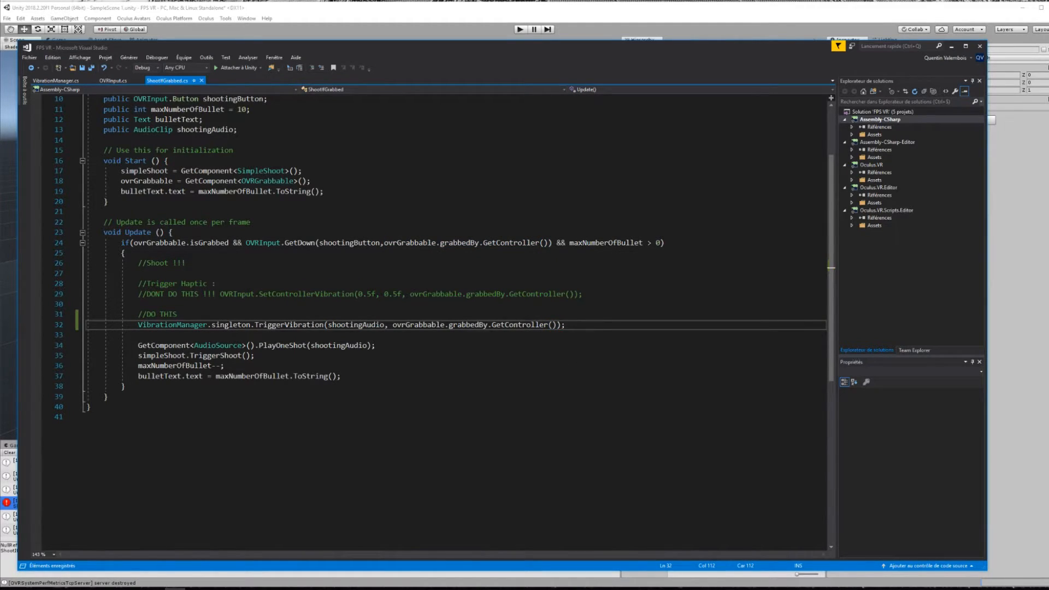
{"action": "left_click", "coordinate": [519, 28]}
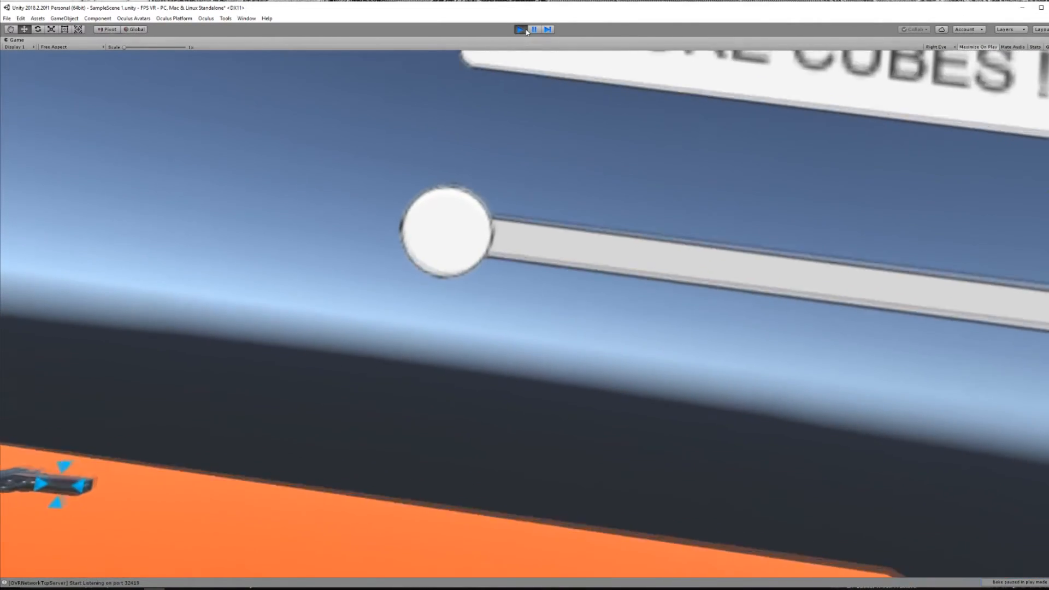
Stop play mode after testing the gun's vibration
{"action": "left_click", "coordinate": [520, 29]}
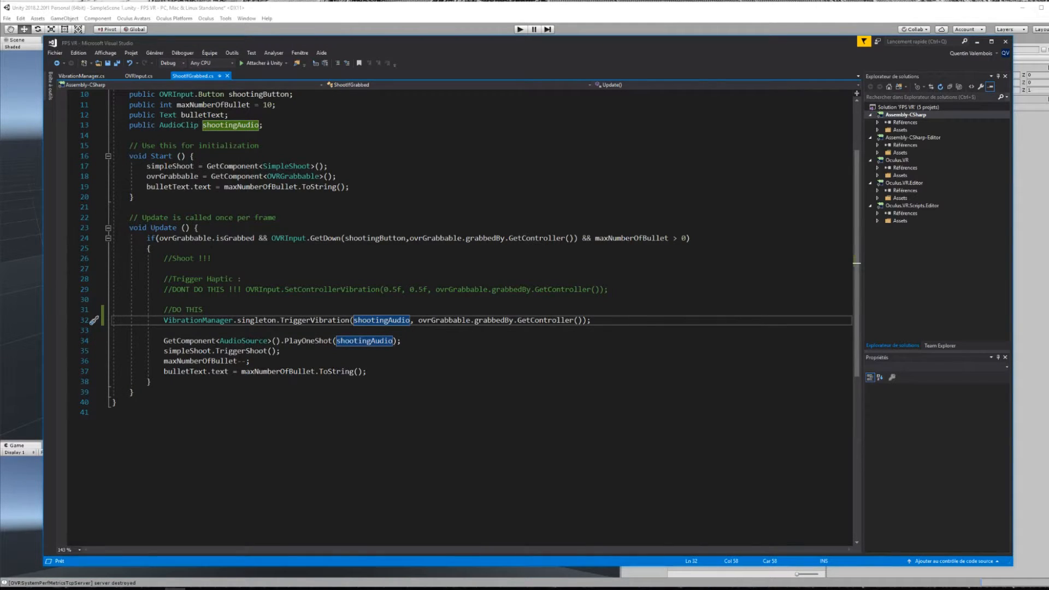
Write a TriggerVibration overload with parameters int iteration, int frequency, int strength and OVRInput.Controller controller
{"action": "left_click", "coordinate": [79, 75]}
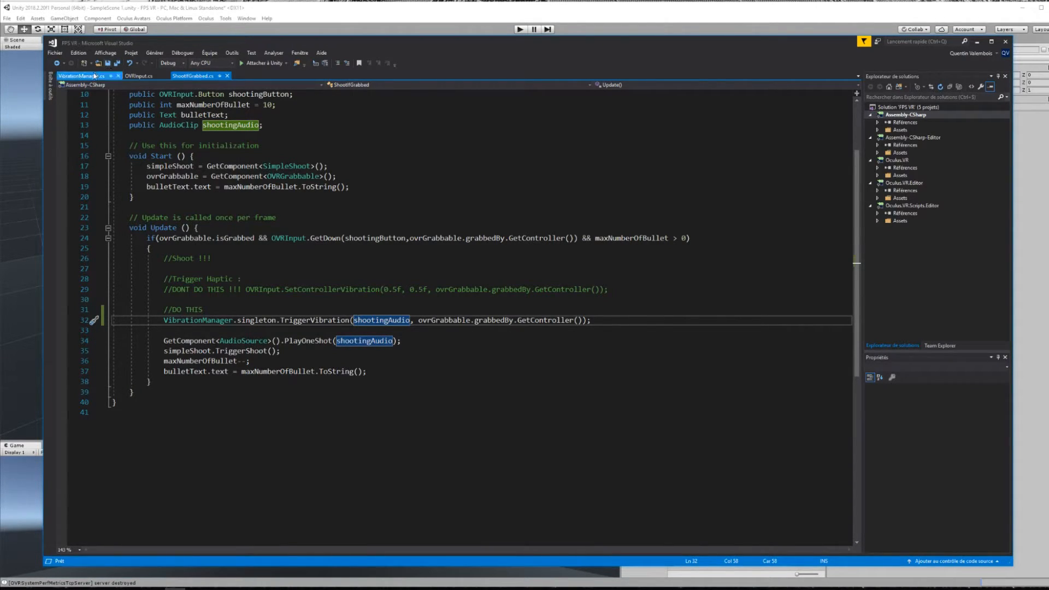
{"action": "left_click", "coordinate": [80, 75]}
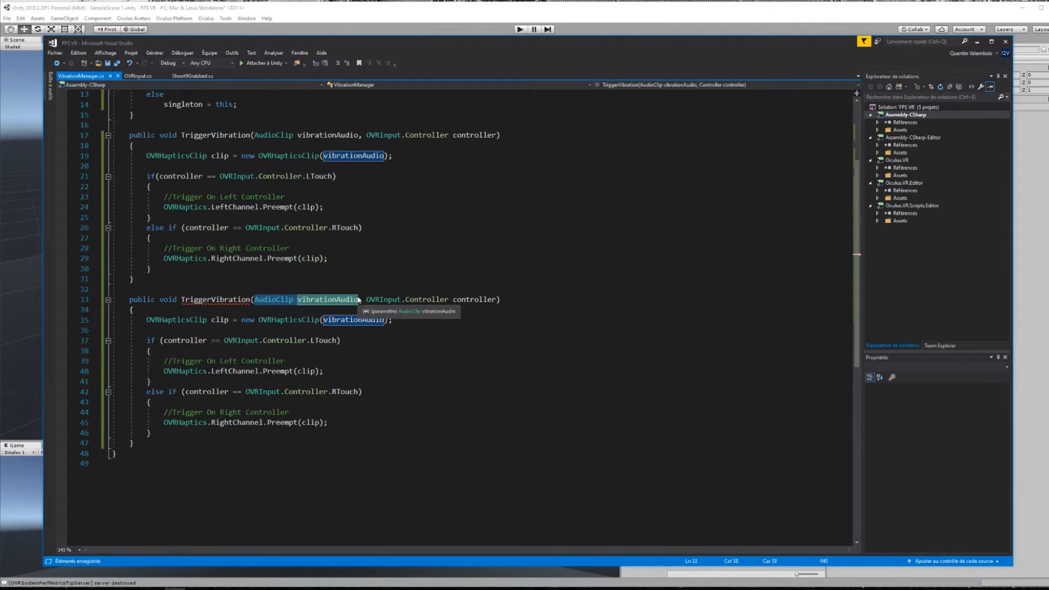
{"action": "type", "text": "int ite"}
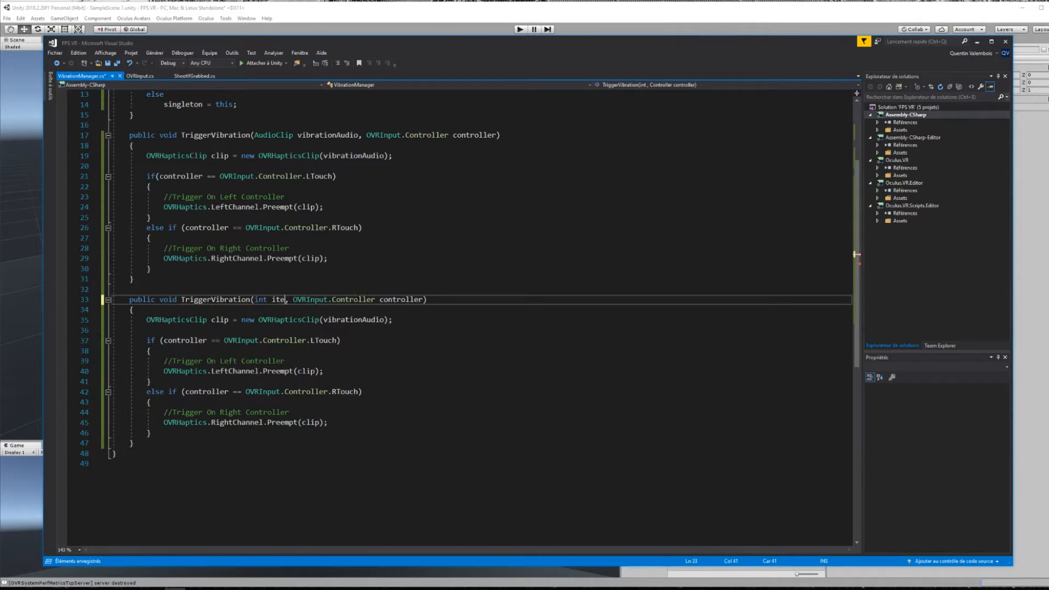
{"action": "type", "text": "ration,"}
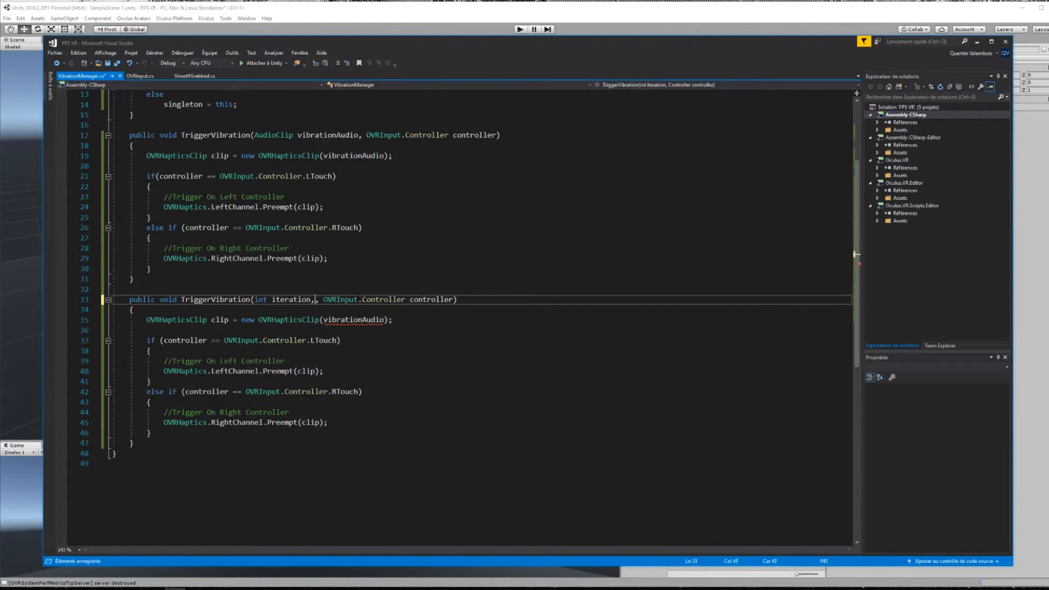
{"action": "type", "text": "int"}
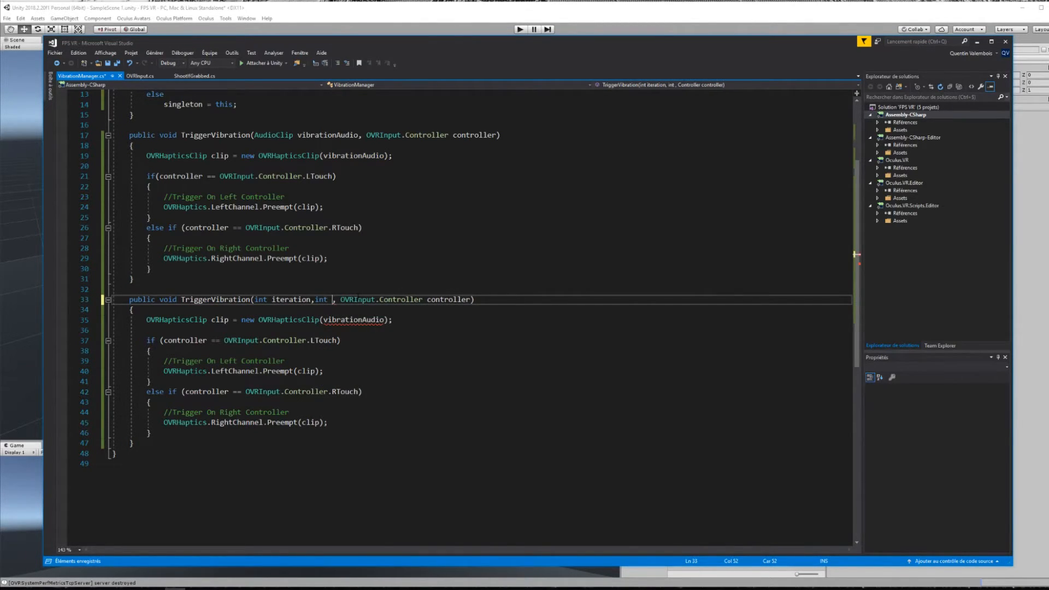
{"action": "type", "text": "frequency, int"}
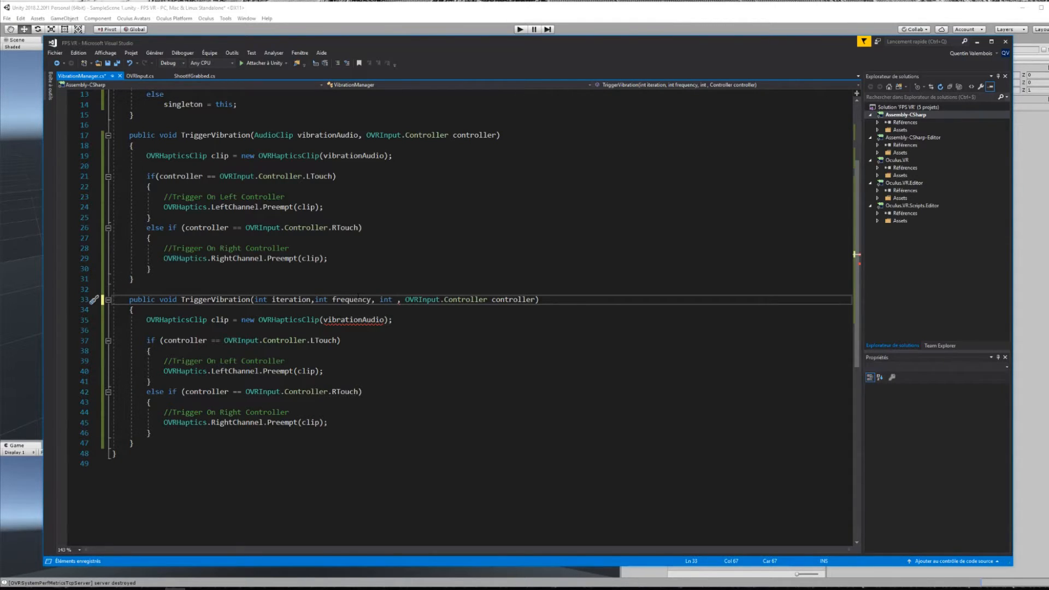
{"action": "type", "text": "am"}
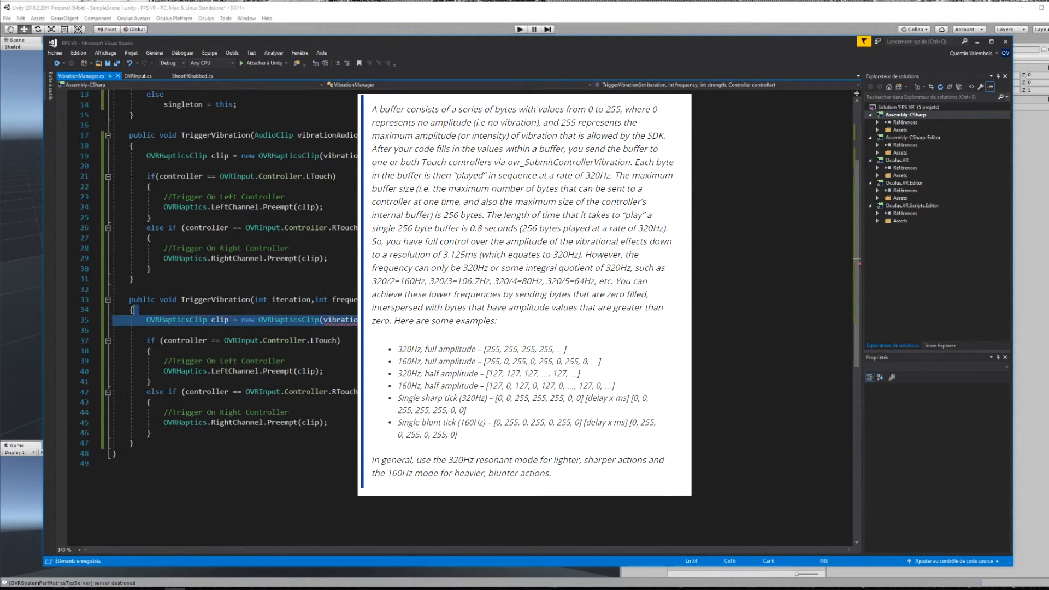
Change the overload's clip creation to an empty 'new OVRHapticsClip()' constructor
{"action": "left_click", "coordinate": [220, 319]}
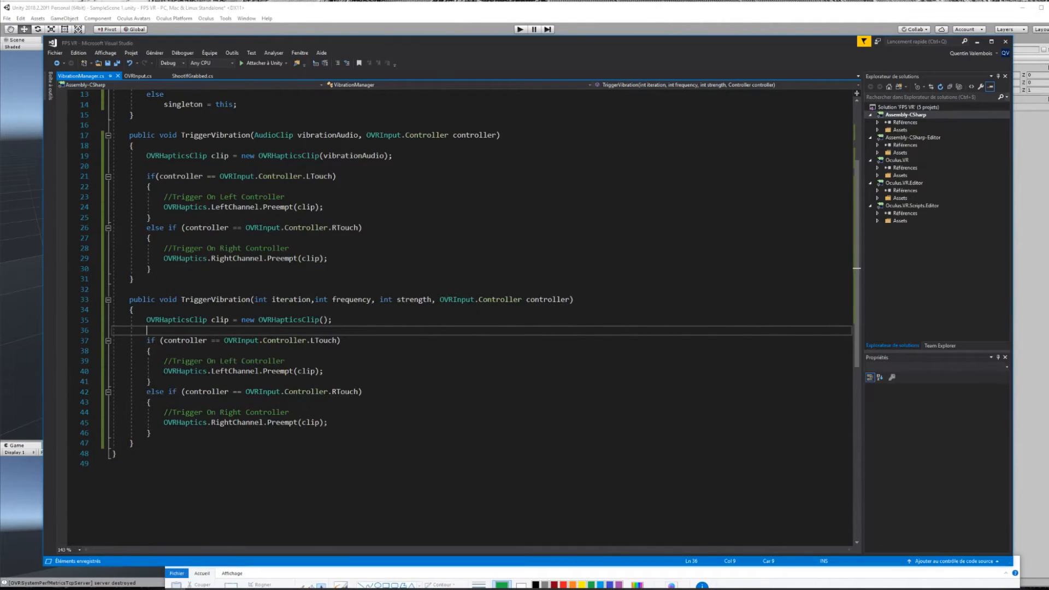
Add a for loop over iteration calling clip.WriteSample(i % frequency == 0 ? strength : 0)
{"action": "type", "text": "for"}
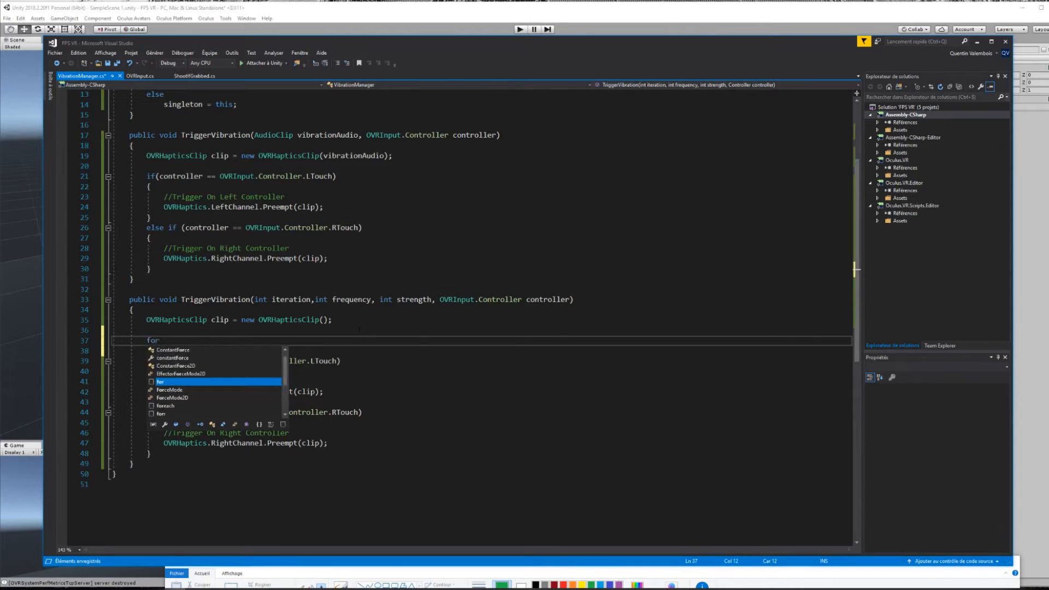
{"action": "key", "text": "Tab"}
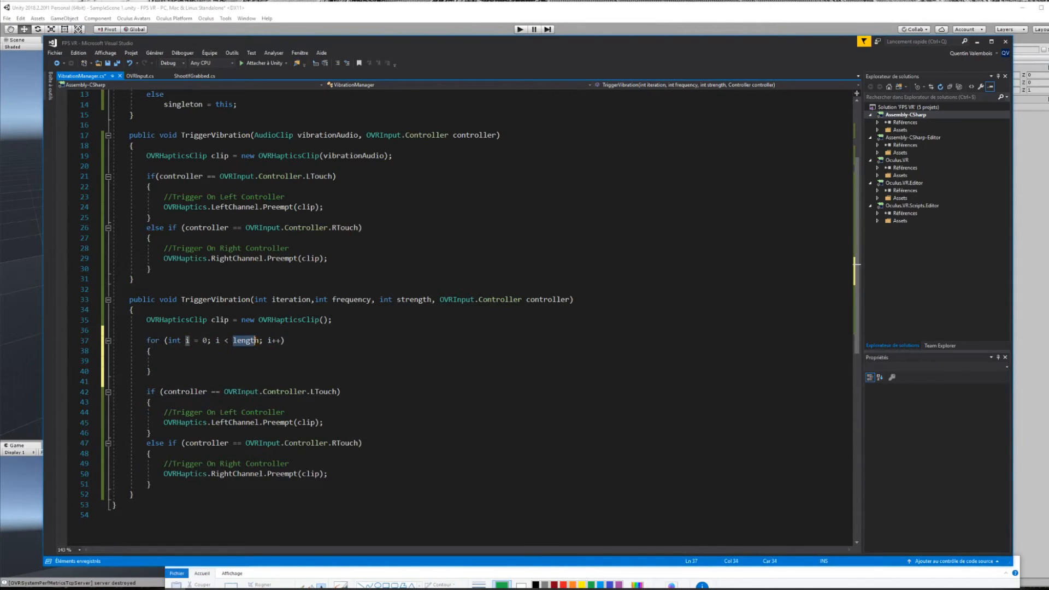
{"action": "type", "text": "iteratio"}
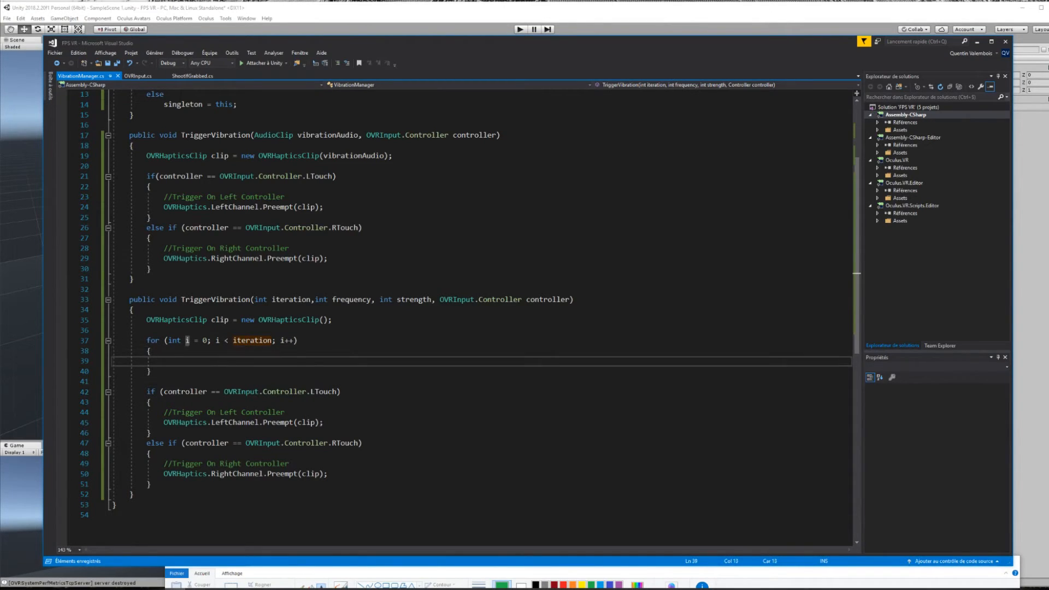
{"action": "type", "text": "clip.WriteSample()"}
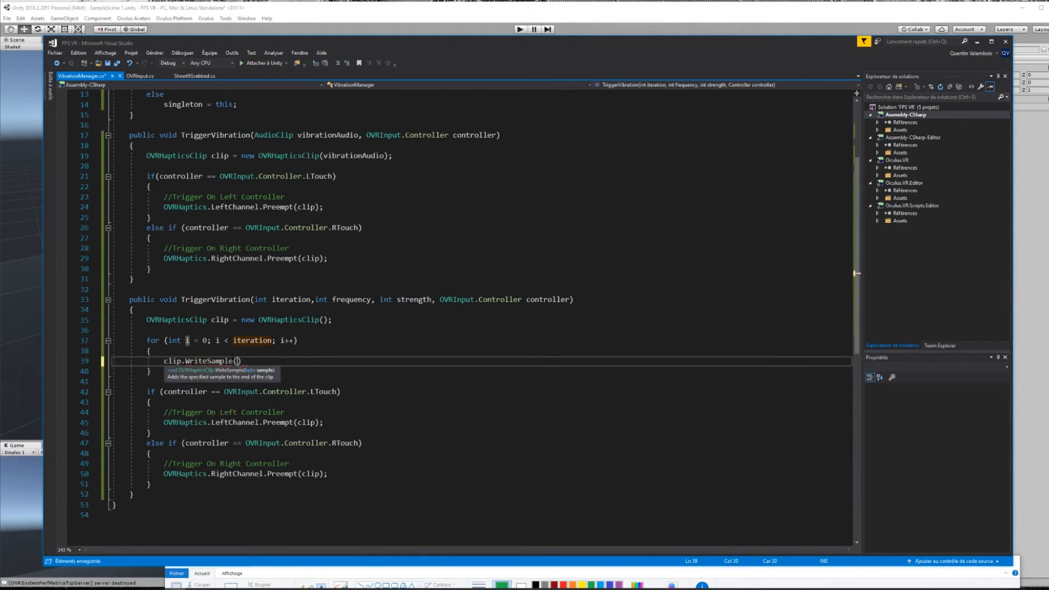
{"action": "type", "text": "i%frequency == 0 ?"}
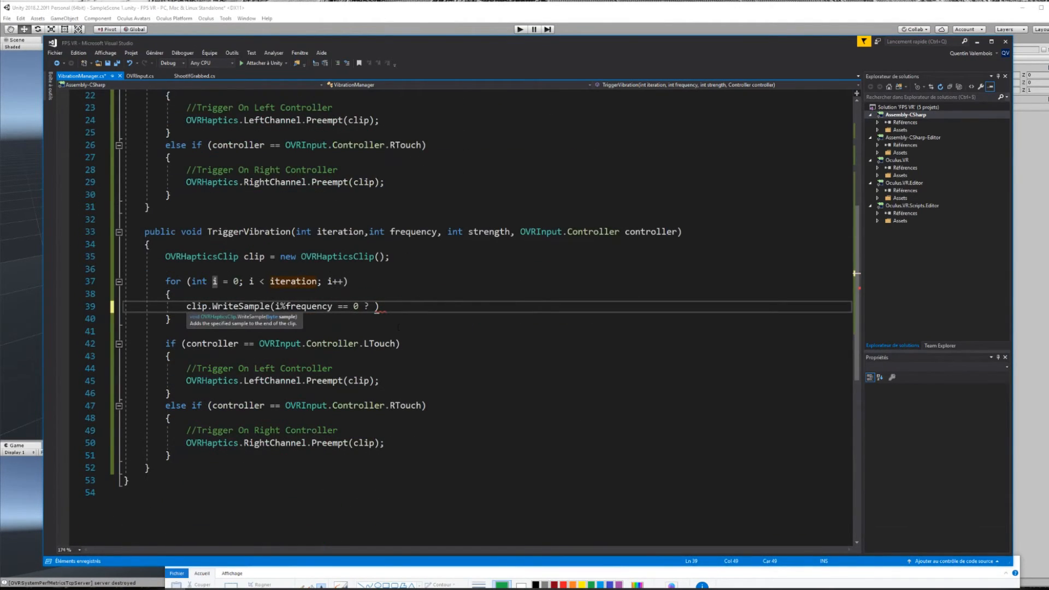
{"action": "type", "text": "strength"}
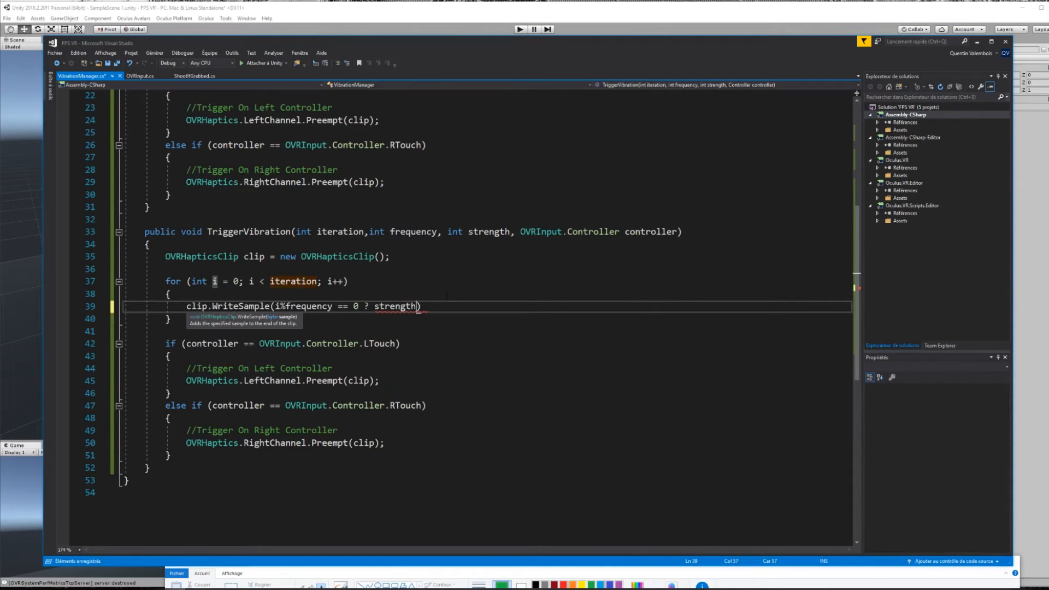
{"action": "type", "text": ": 0)"}
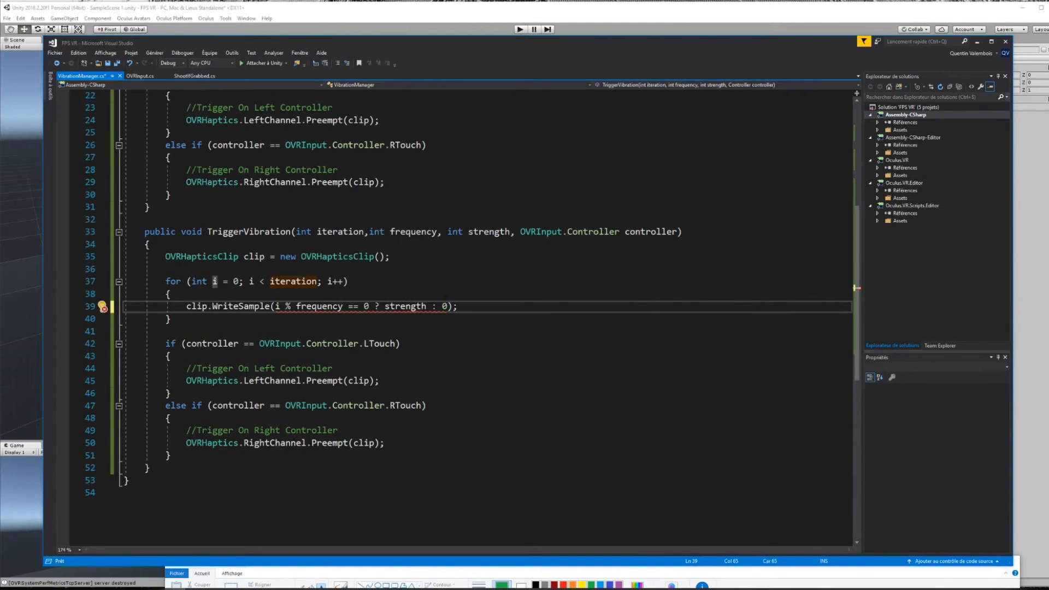
{"action": "type", "text": "(b"}
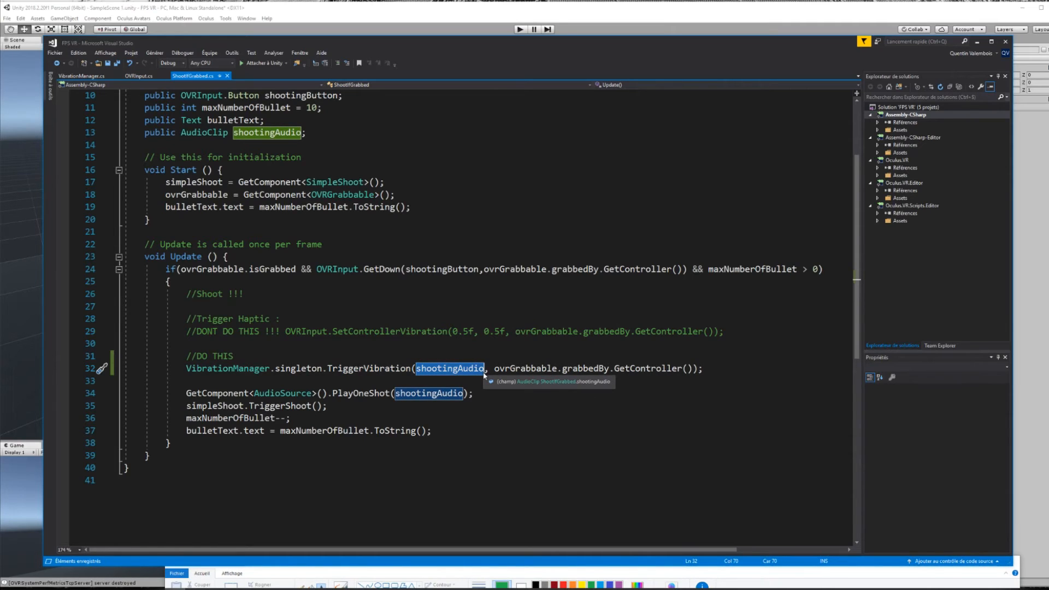
Replace shootingAudio with the arguments 40, 2 in ShootIfGrabbed's TriggerVibration call
{"action": "type", "text": "40"}
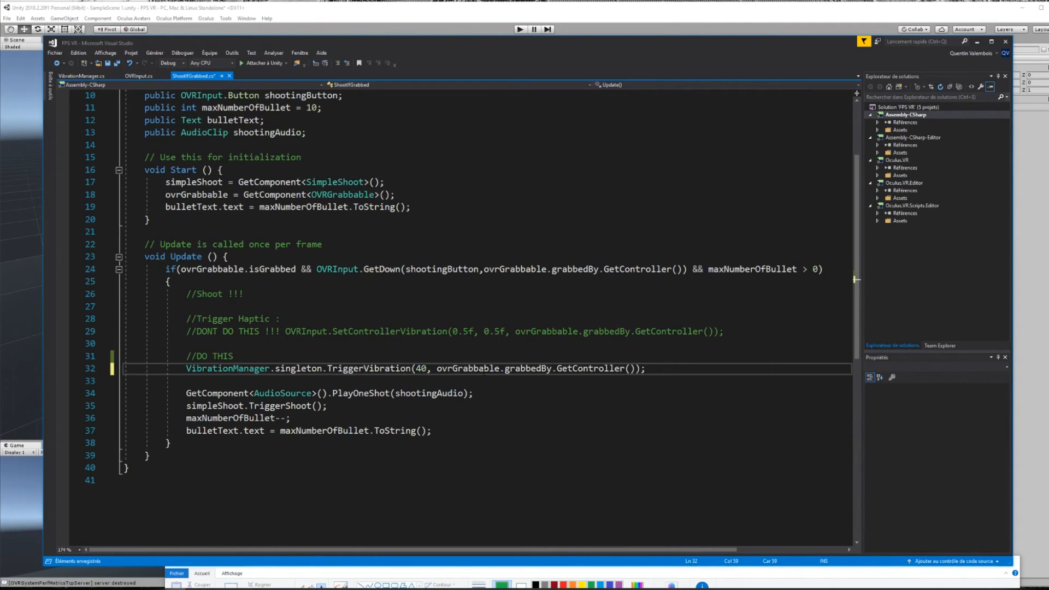
{"action": "type", "text": ","}
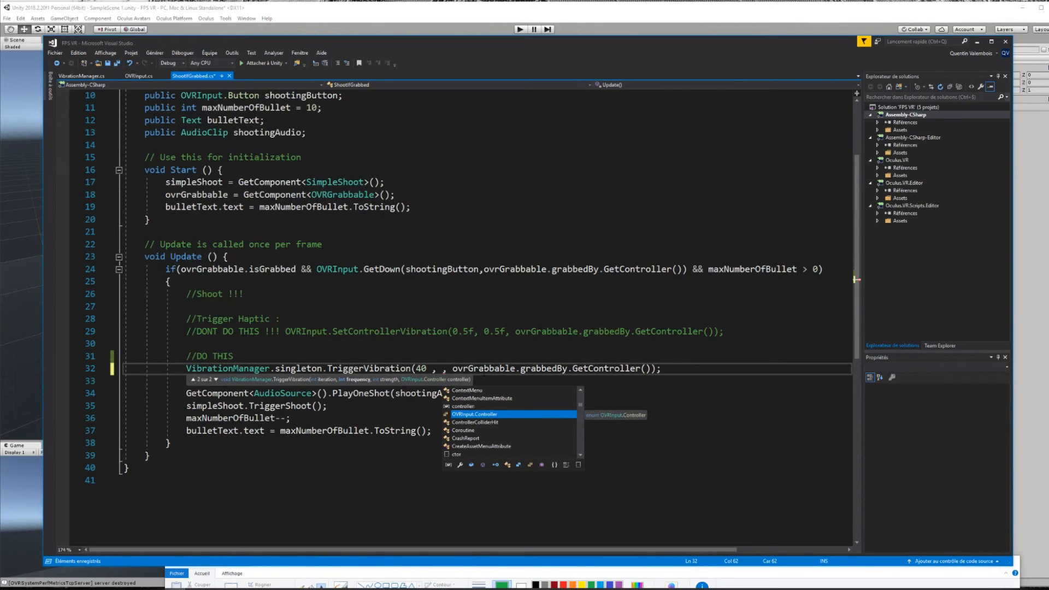
{"action": "type", "text": "2"}
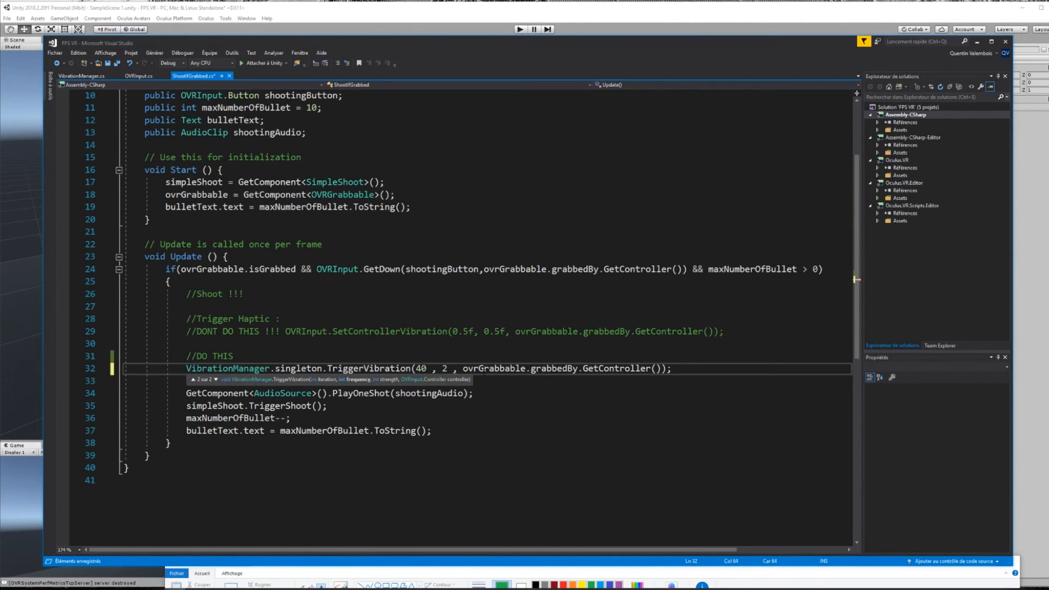